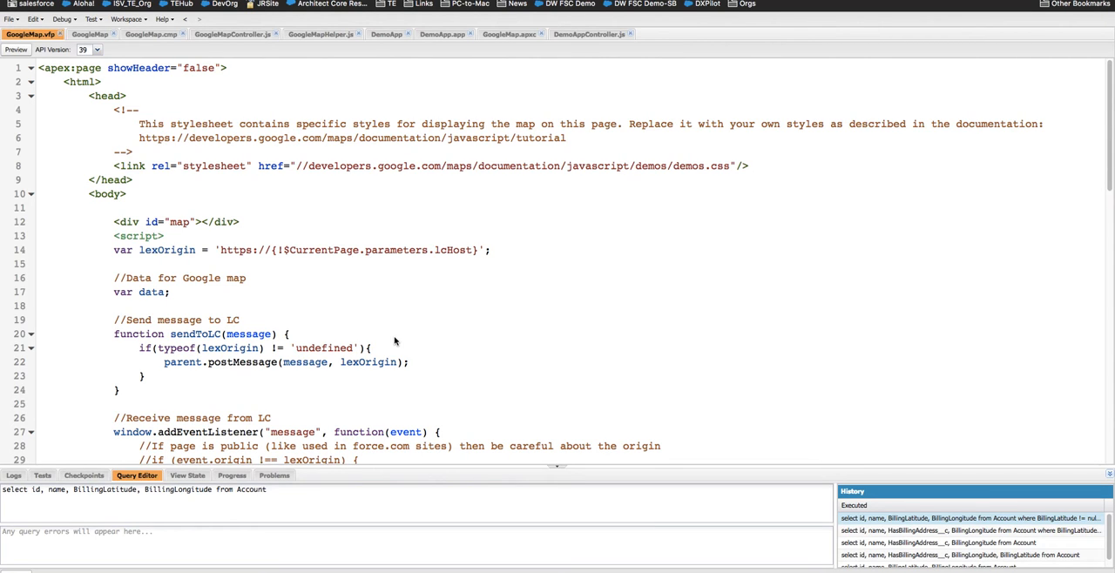
pyautogui.moveTo(87, 146)
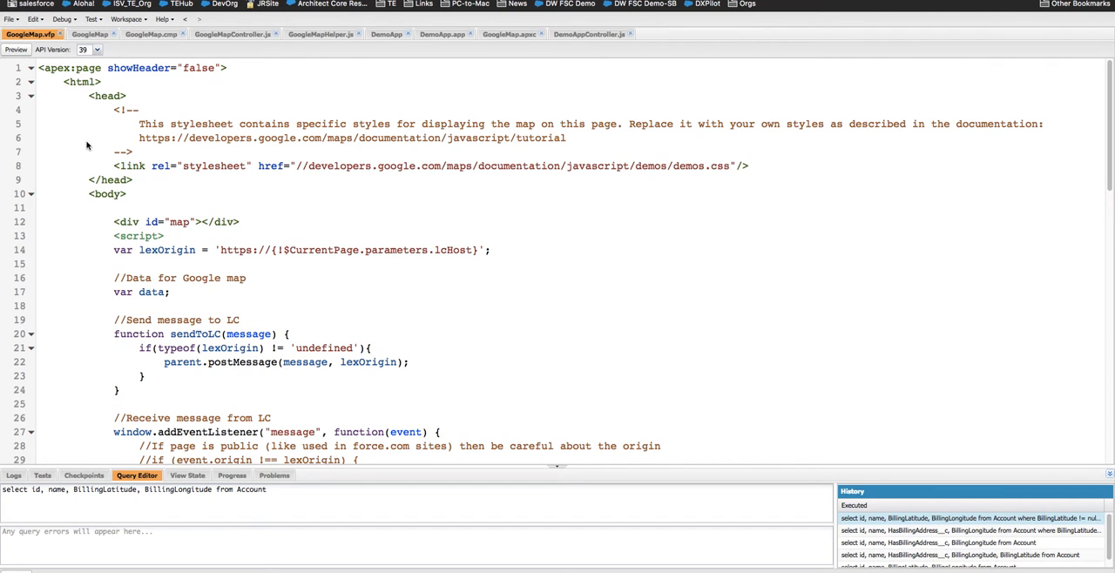
# Scroll through GoogleMap.vfp and highlight the data variable, including where it's set from the message.
pyautogui.scroll(-3)
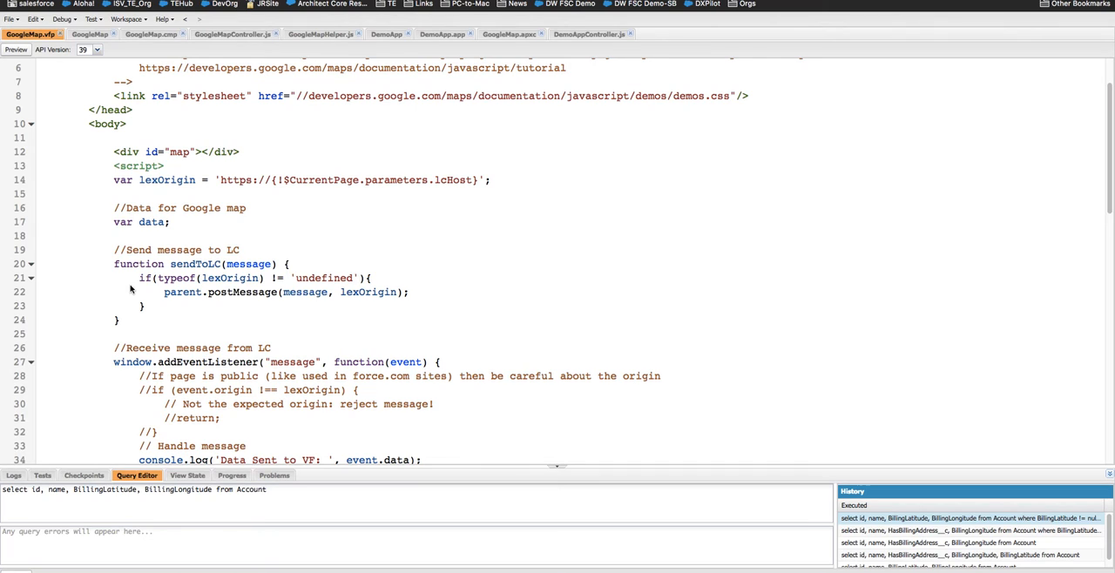
pyautogui.scroll(-3)
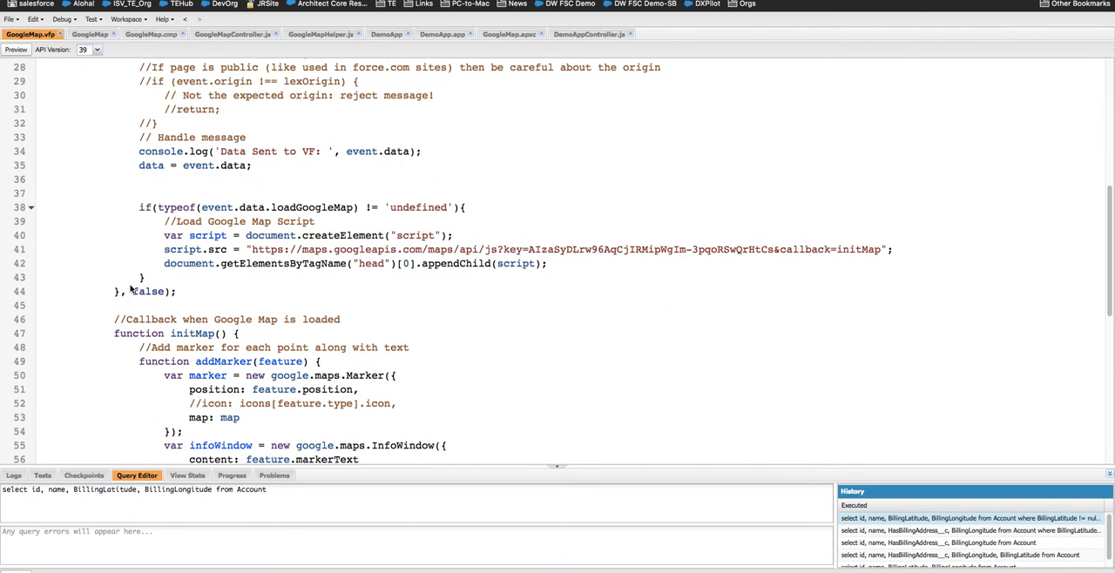
pyautogui.scroll(-3)
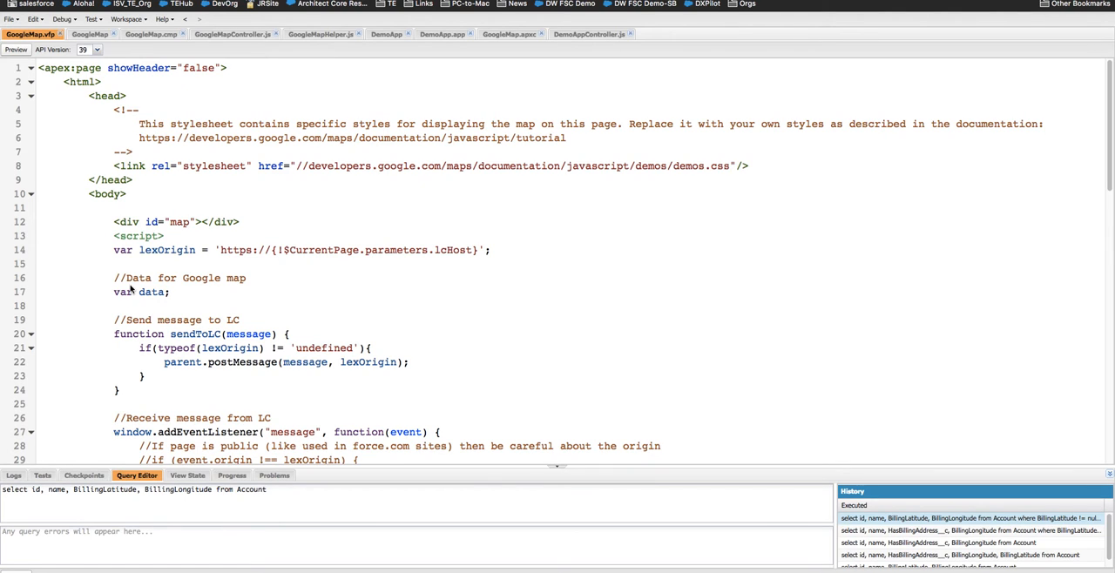
pyautogui.moveTo(155, 264)
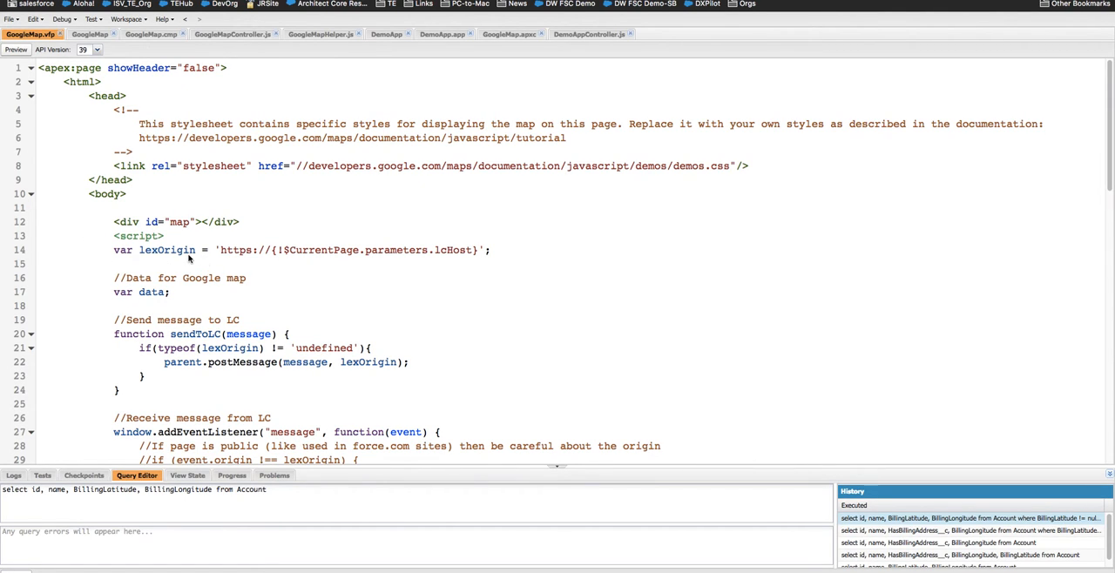
pyautogui.moveTo(433, 258)
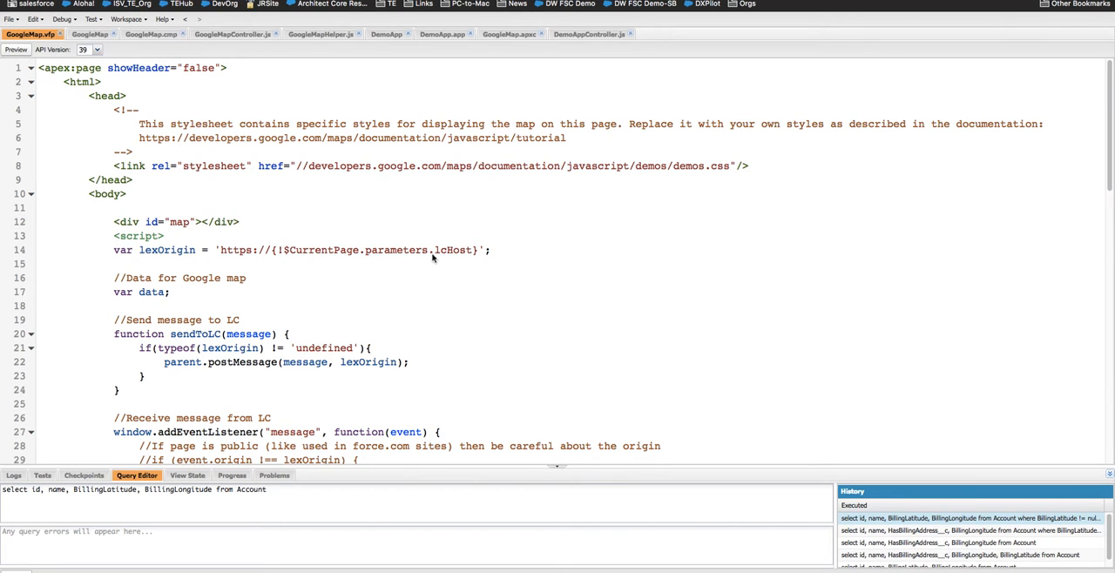
pyautogui.moveTo(456, 250)
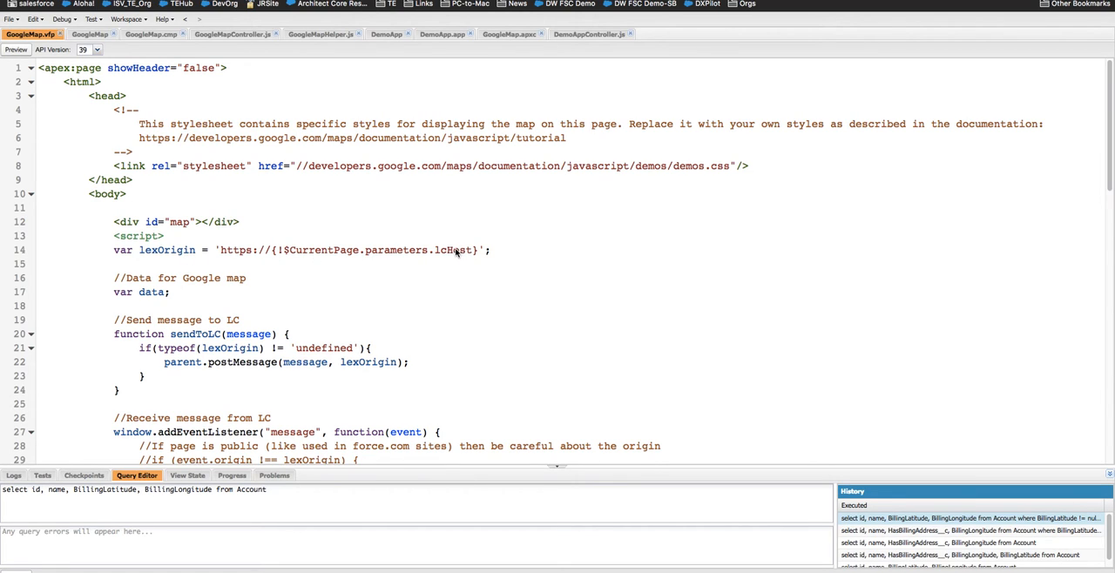
pyautogui.moveTo(284, 255)
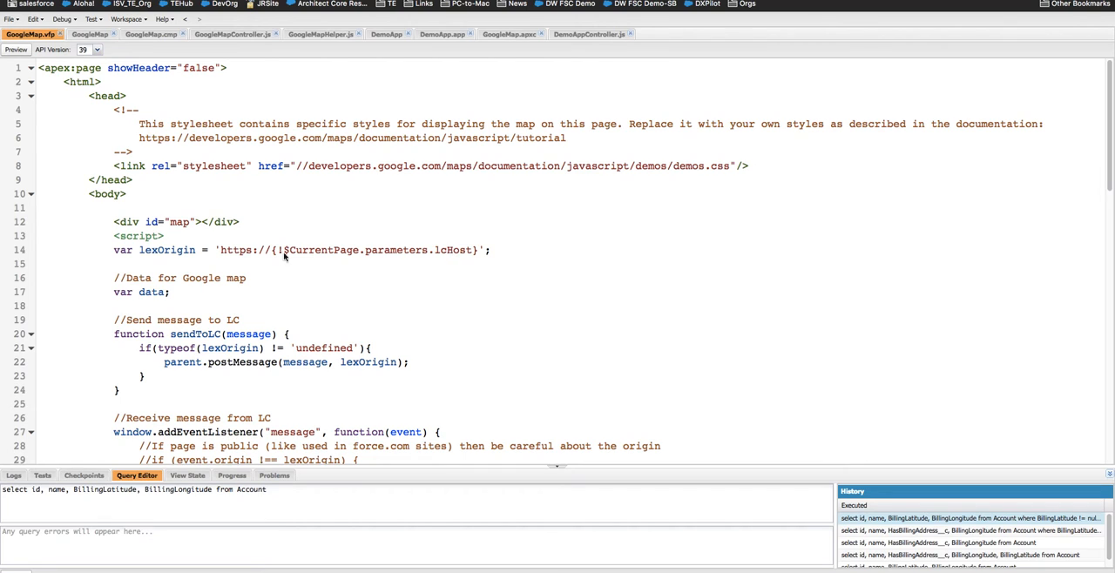
pyautogui.moveTo(366, 251)
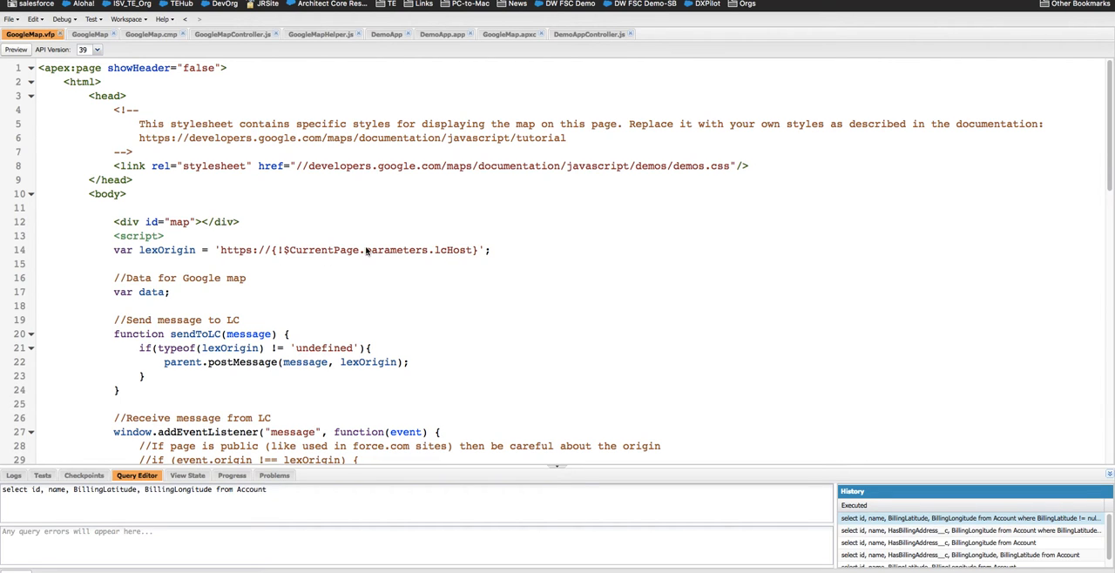
pyautogui.moveTo(324, 273)
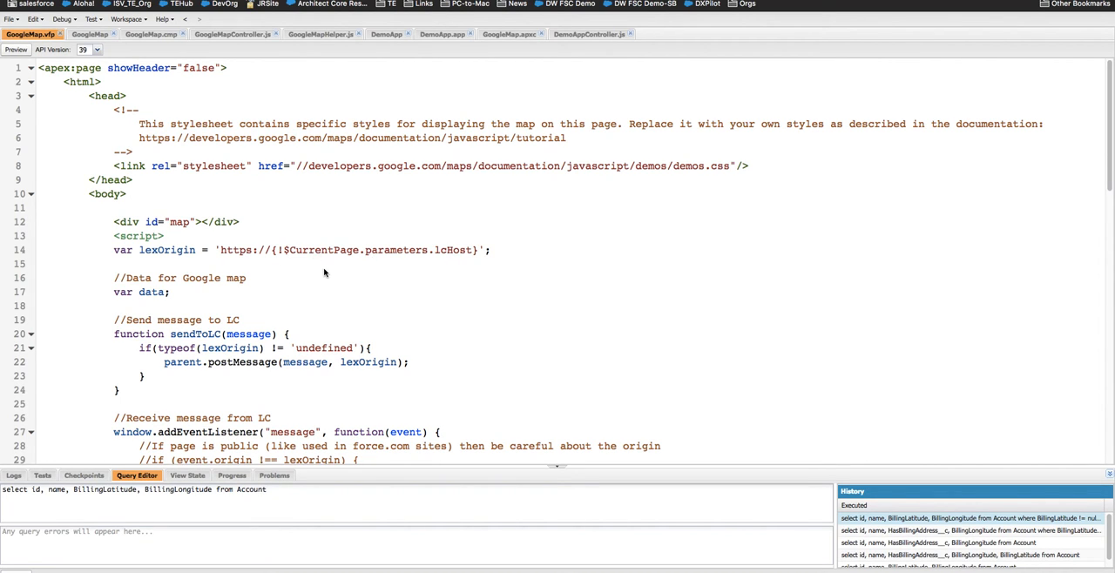
pyautogui.scroll(-3)
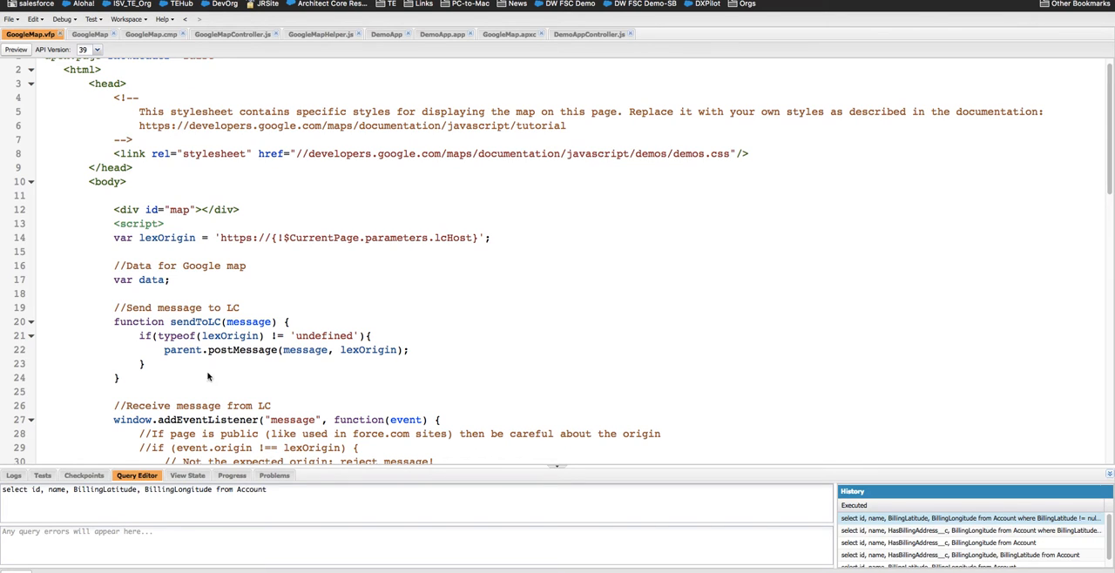
pyautogui.moveTo(172, 357)
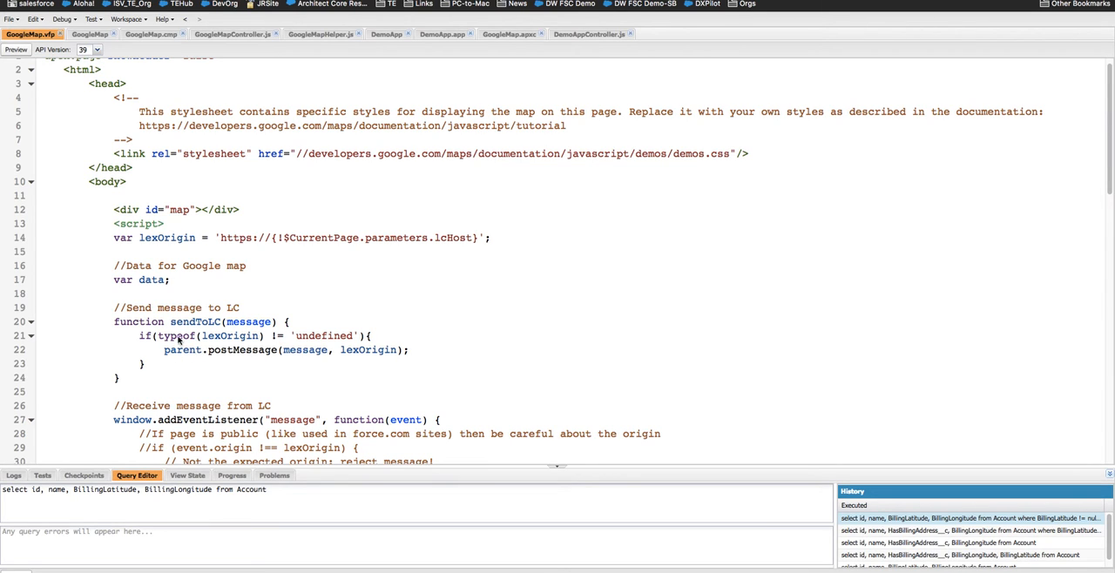
pyautogui.moveTo(216, 349)
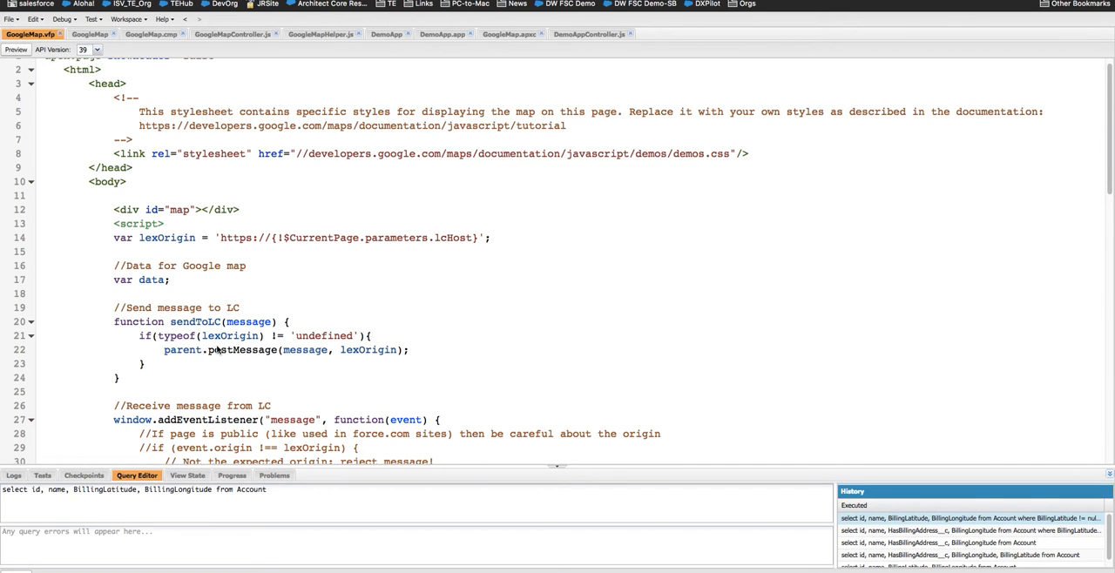
pyautogui.moveTo(381, 353)
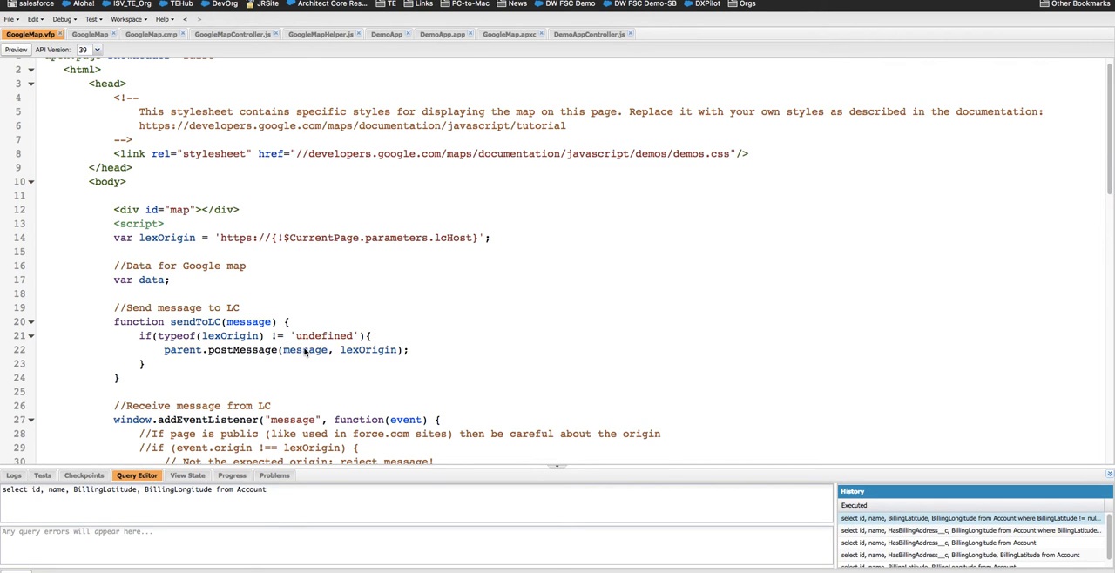
pyautogui.scroll(-3)
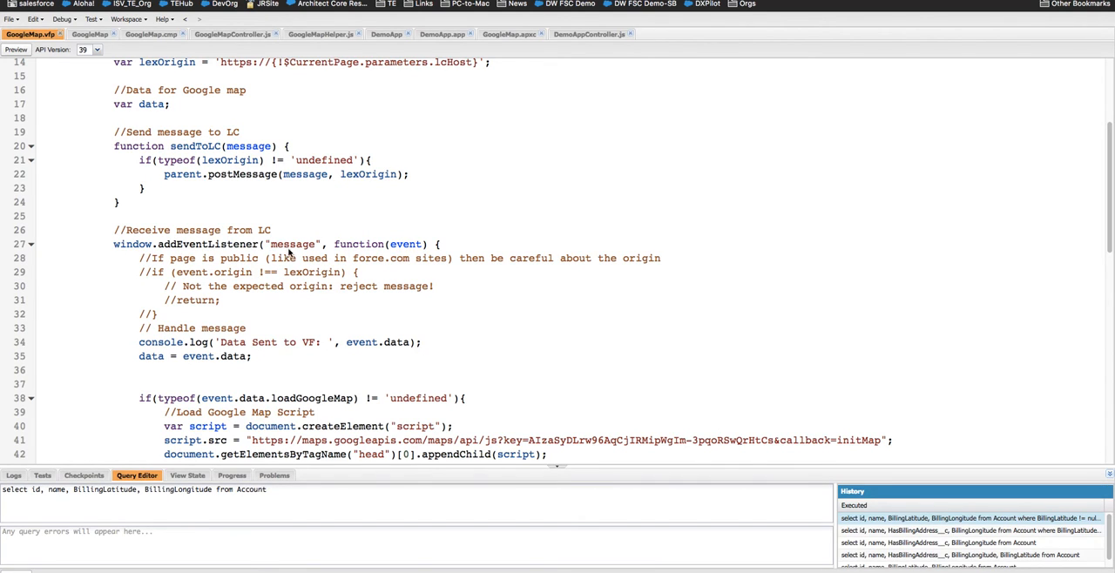
pyautogui.moveTo(306, 250)
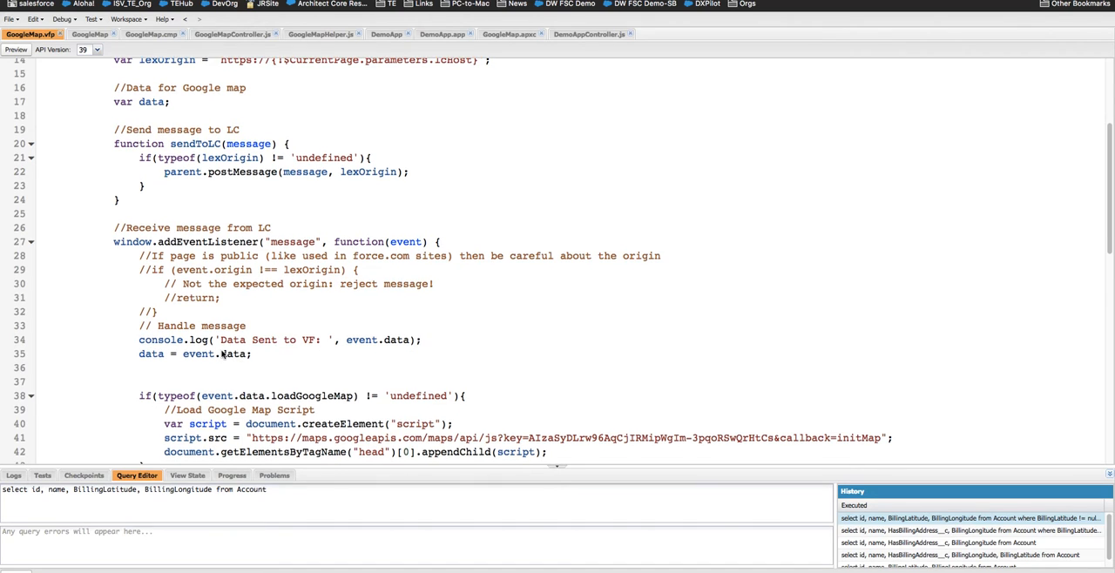
pyautogui.scroll(-3)
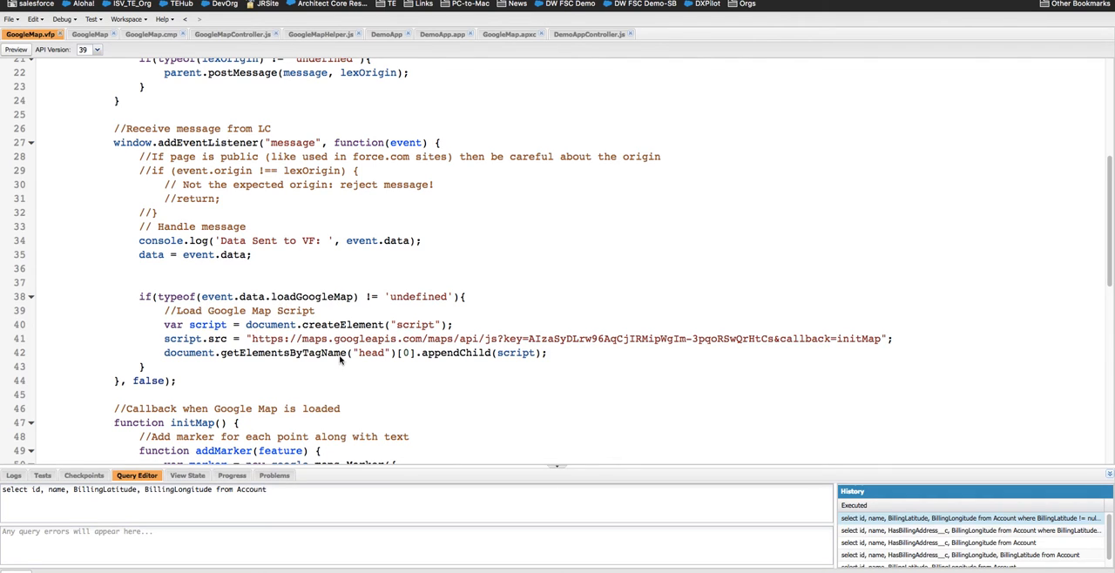
pyautogui.moveTo(305, 305)
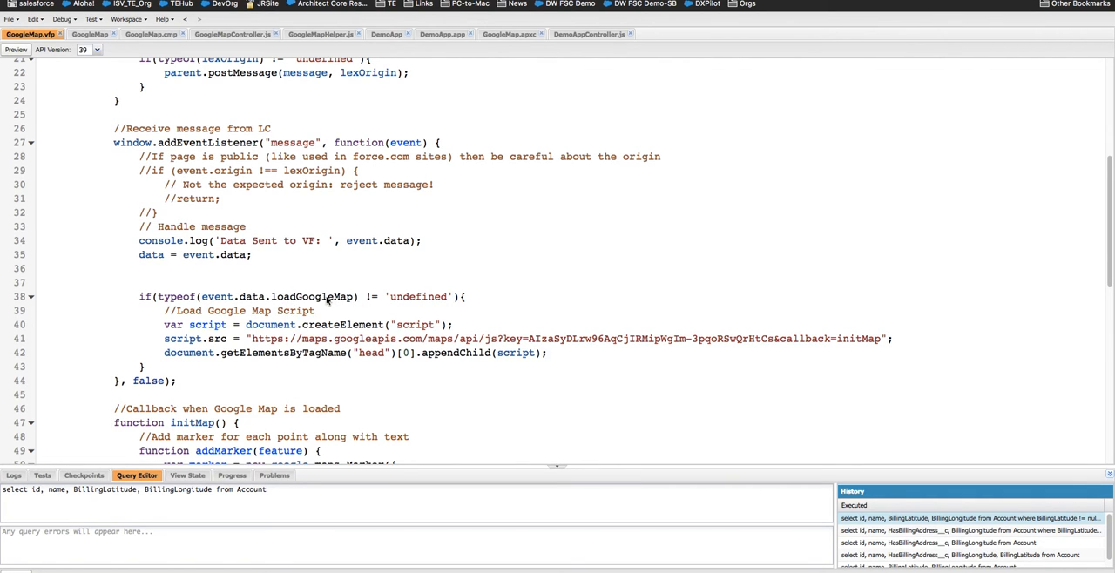
pyautogui.moveTo(280, 302)
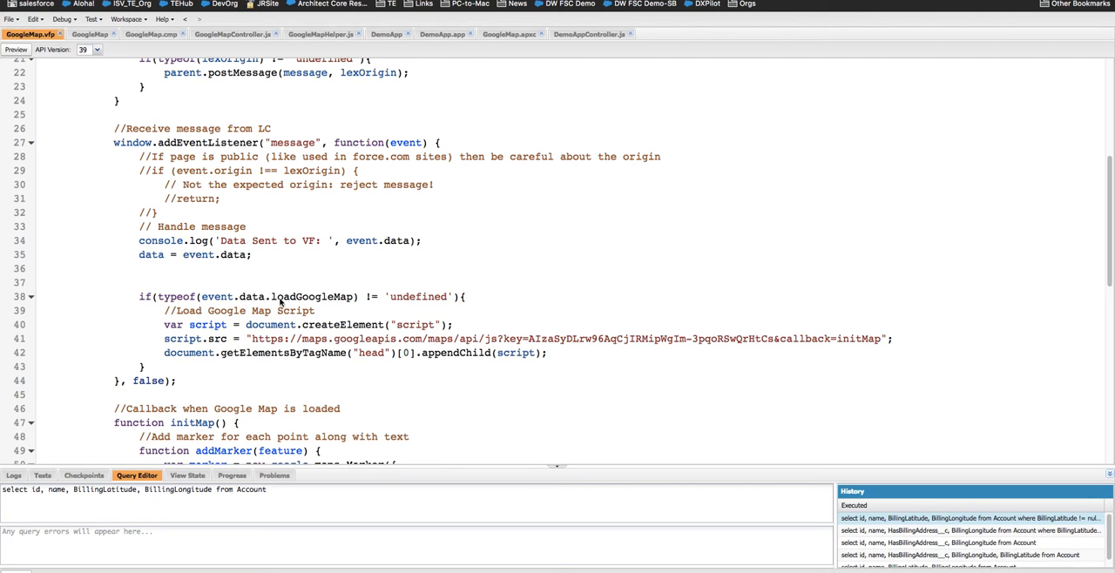
pyautogui.moveTo(327, 373)
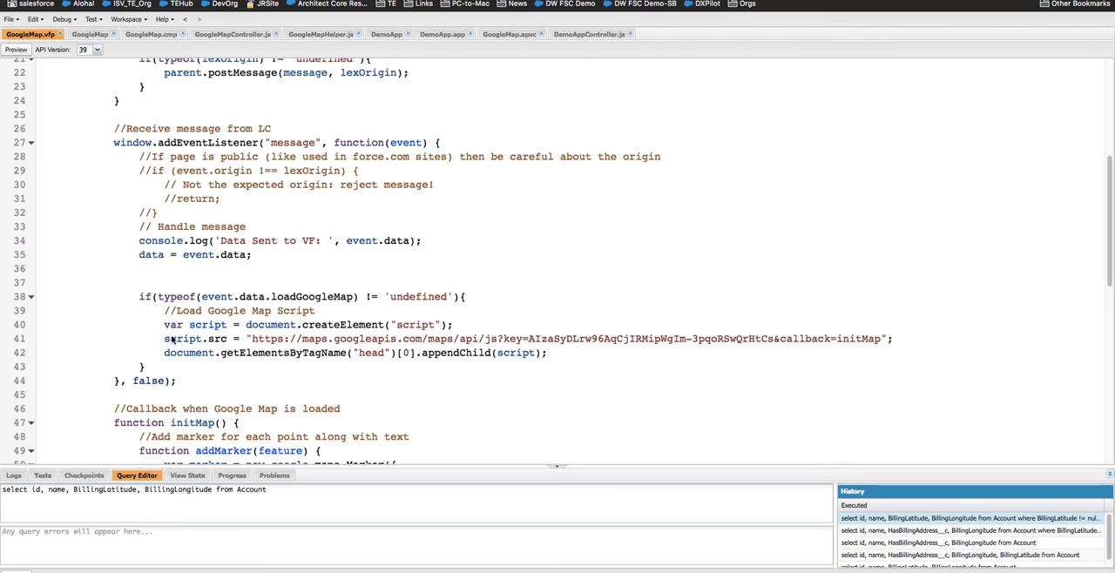
pyautogui.moveTo(268, 351)
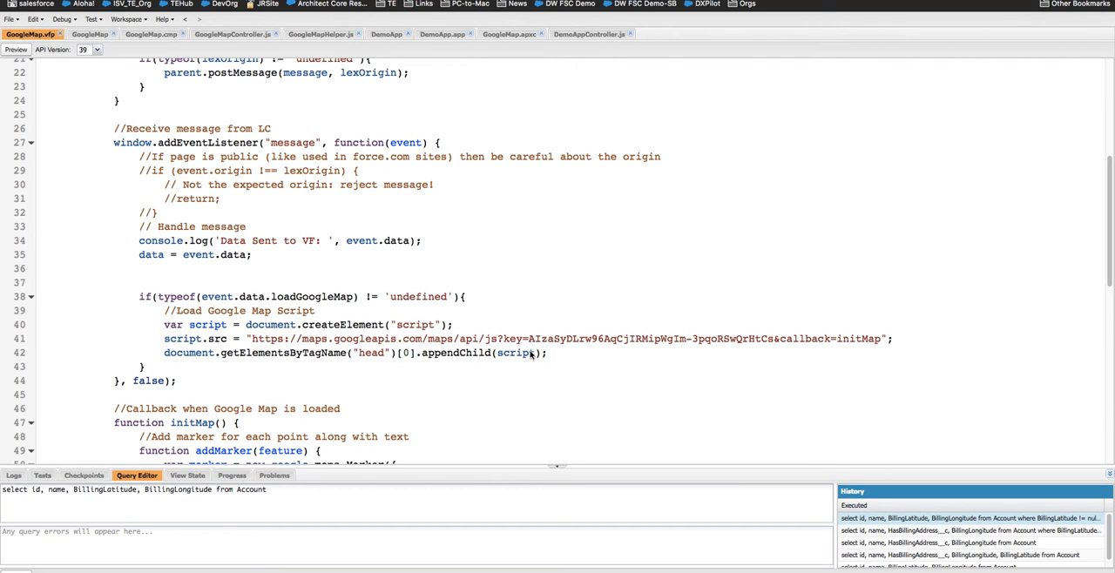
pyautogui.moveTo(321, 354)
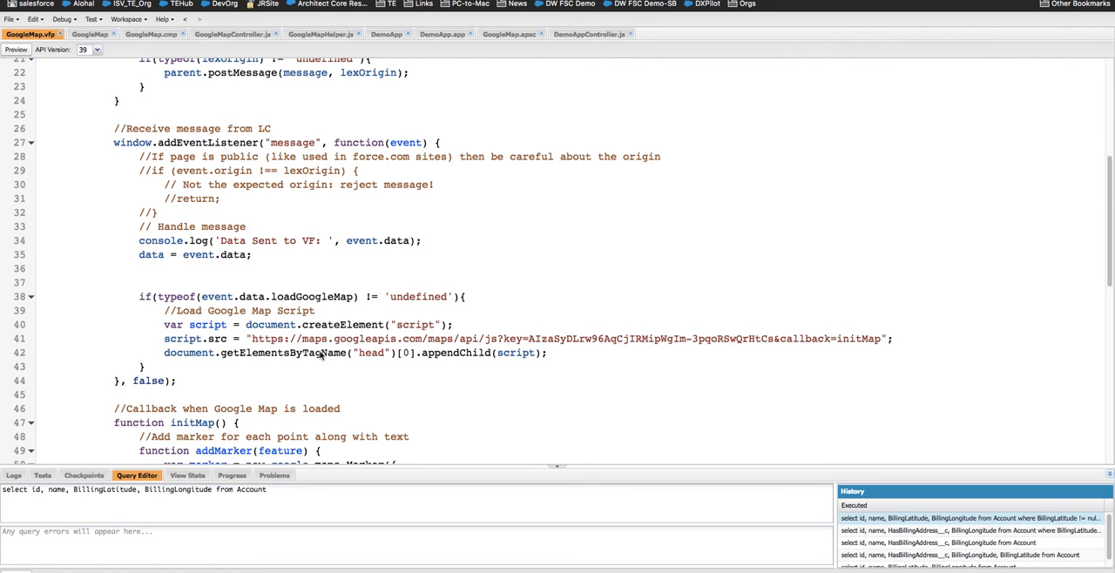
pyautogui.moveTo(362, 350)
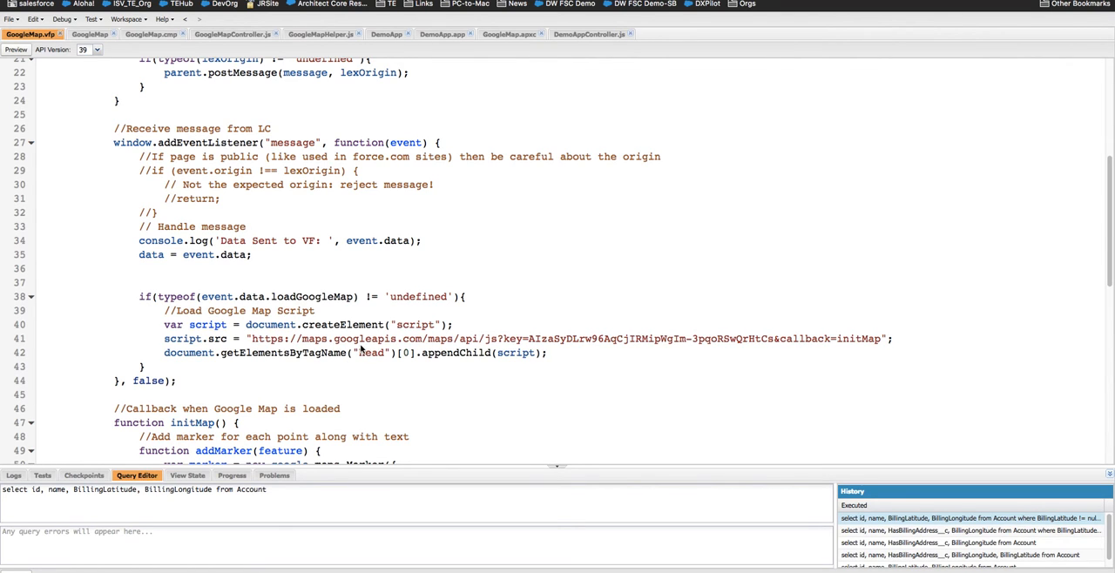
pyautogui.moveTo(826, 340)
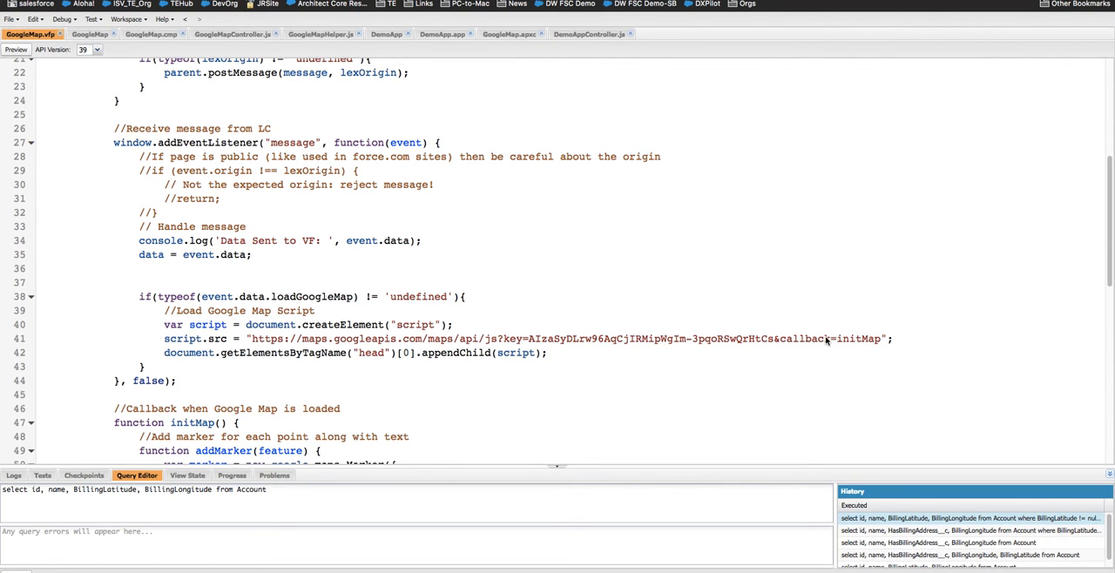
pyautogui.moveTo(804, 358)
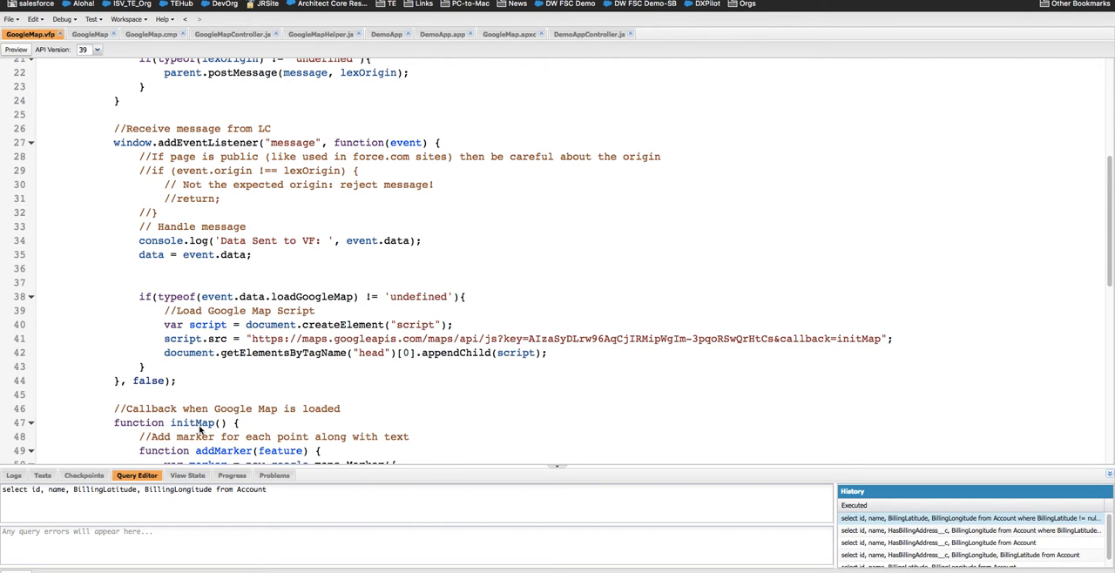
pyautogui.moveTo(124, 162)
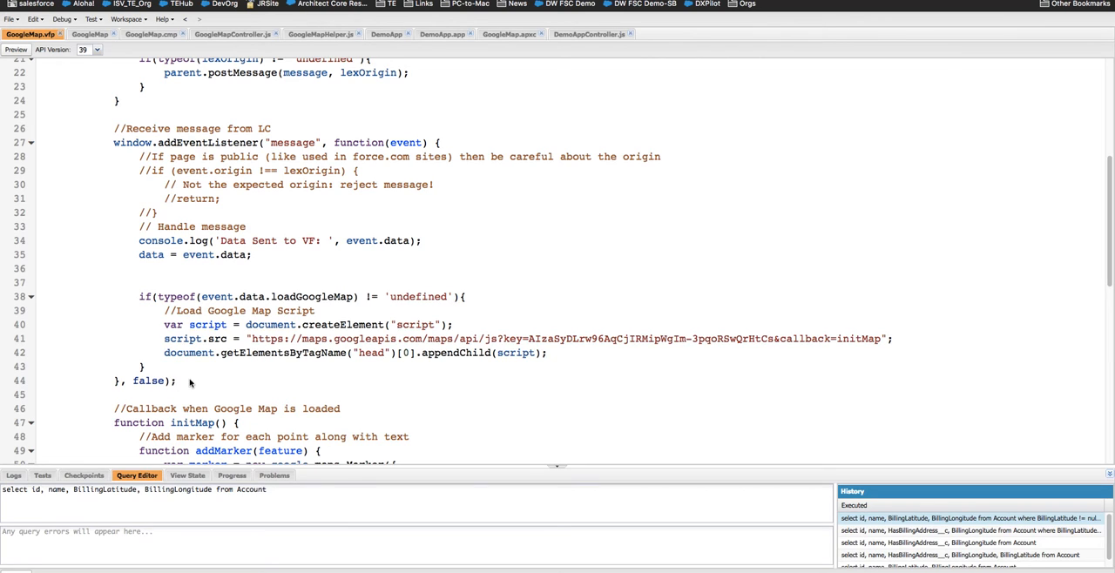
pyautogui.moveTo(224, 320)
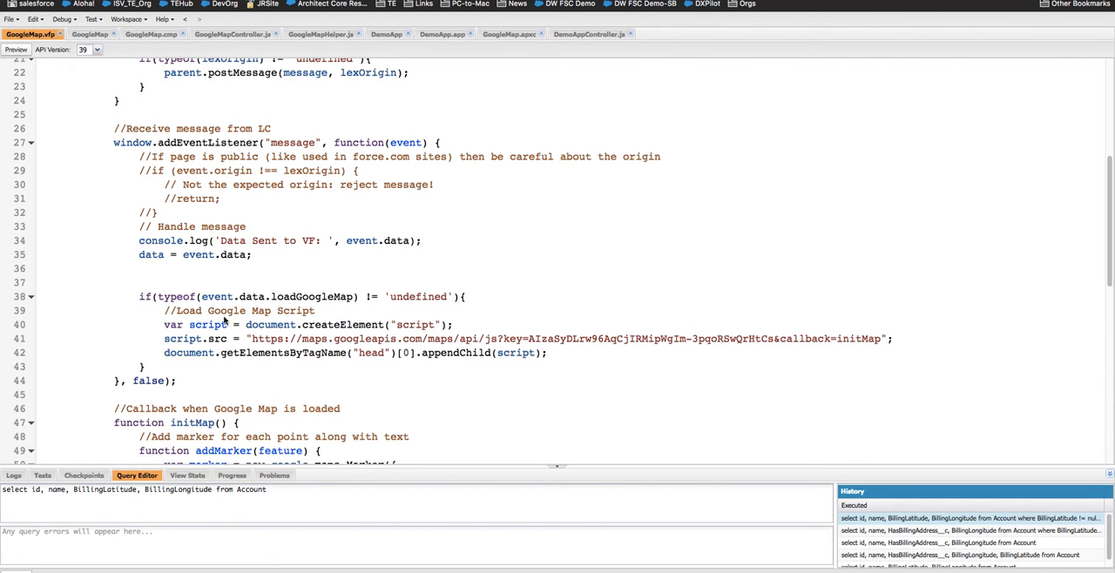
pyautogui.moveTo(298, 128)
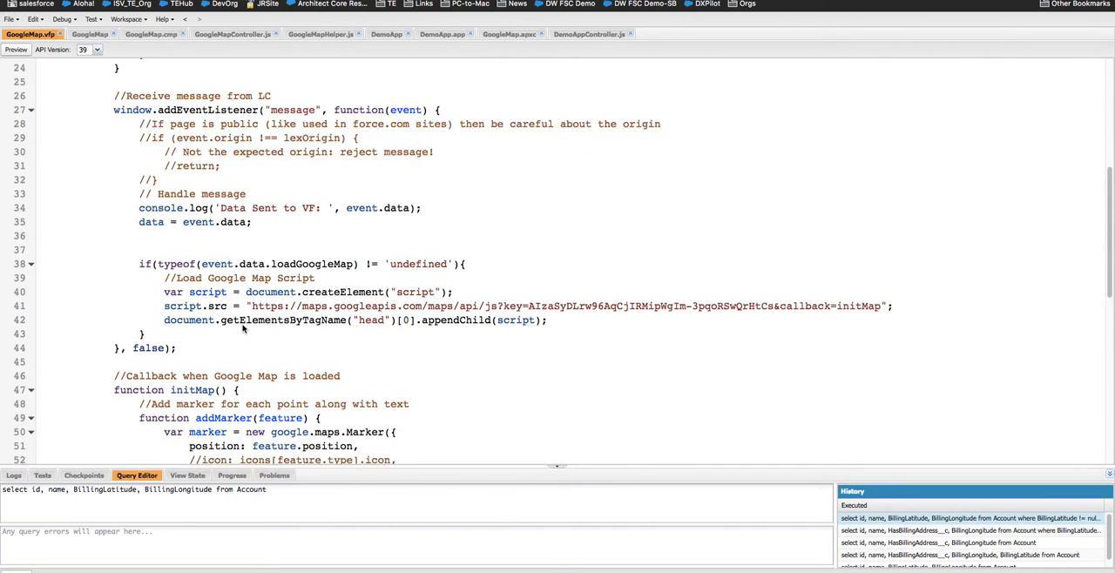
pyautogui.scroll(-3)
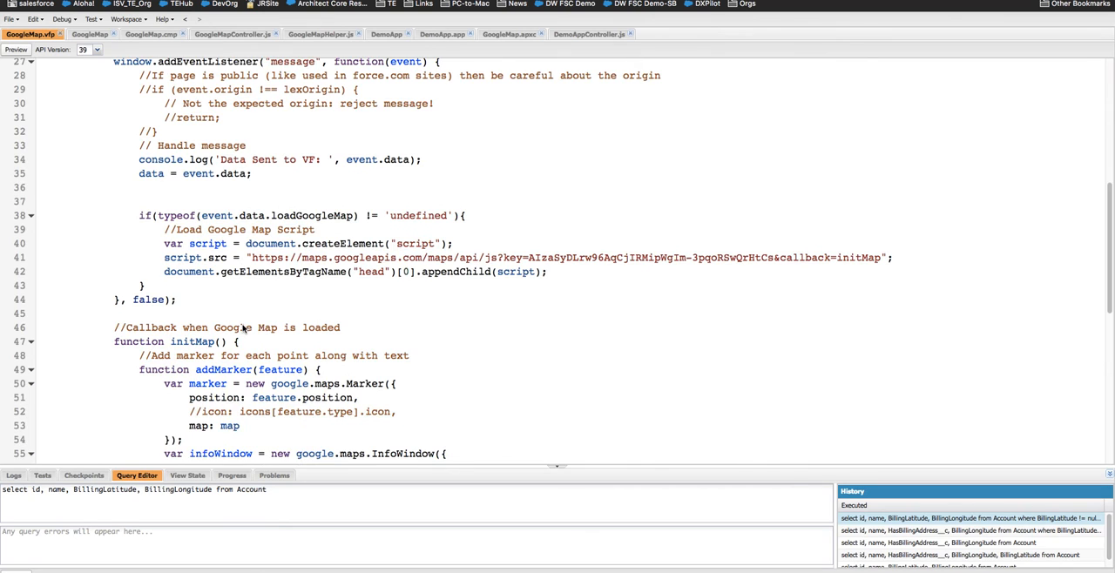
pyautogui.scroll(3)
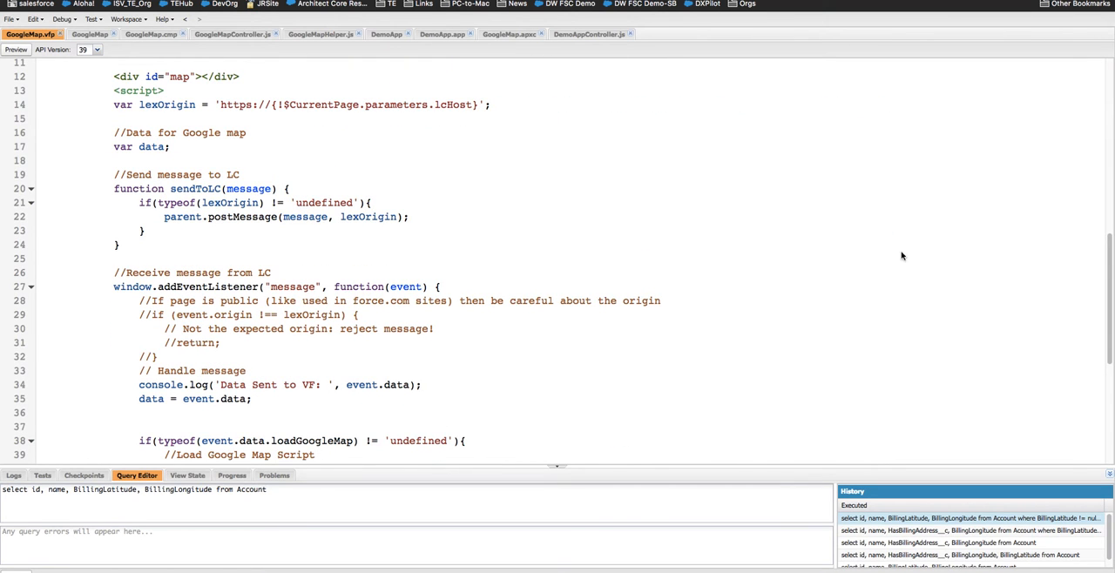
pyautogui.scroll(3)
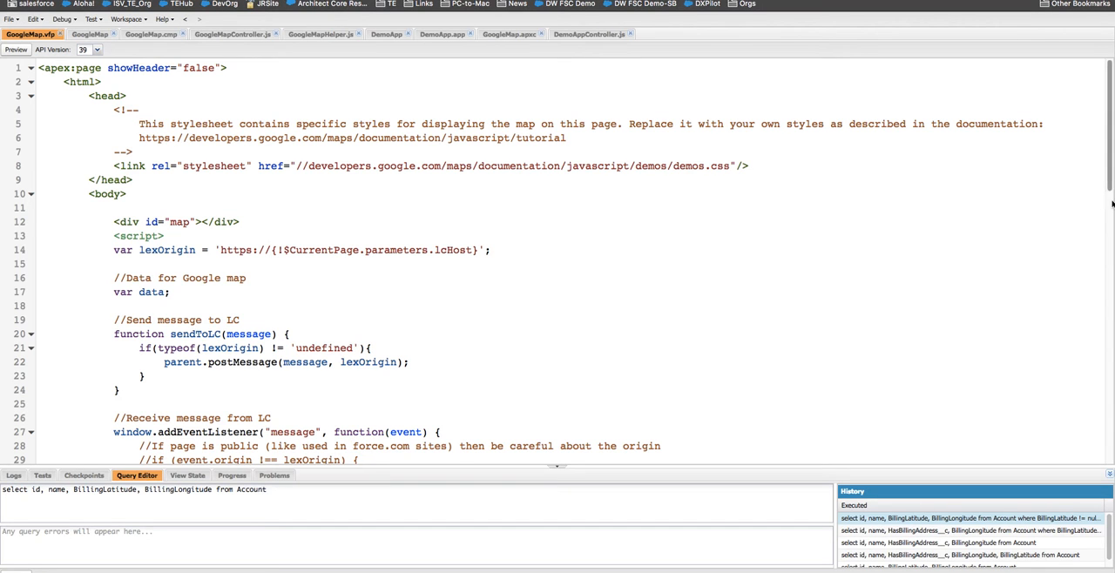
pyautogui.scroll(-3)
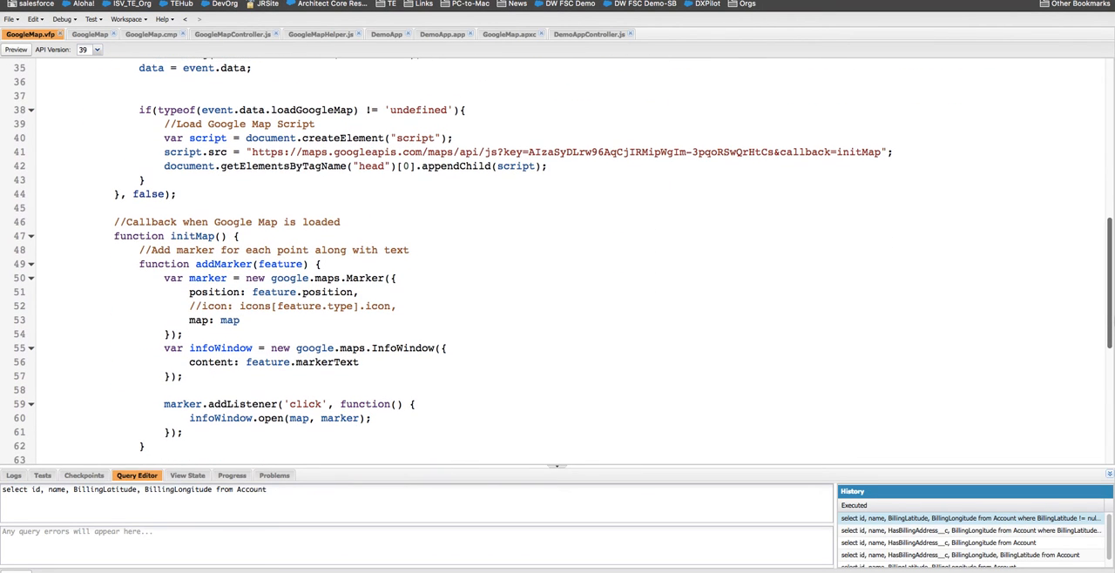
pyautogui.scroll(-3)
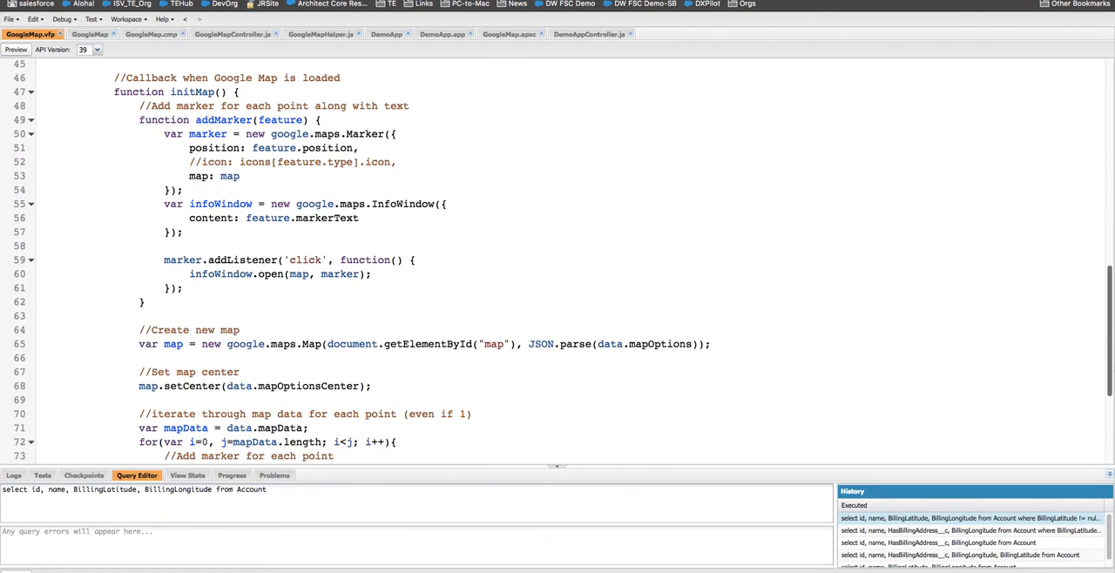
pyautogui.scroll(-3)
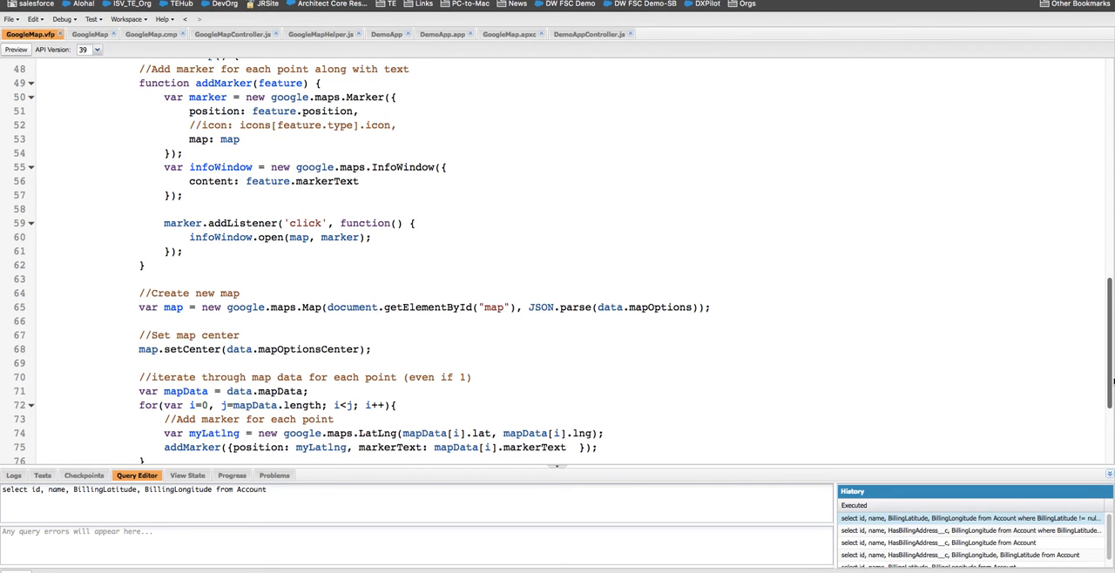
pyautogui.scroll(-3)
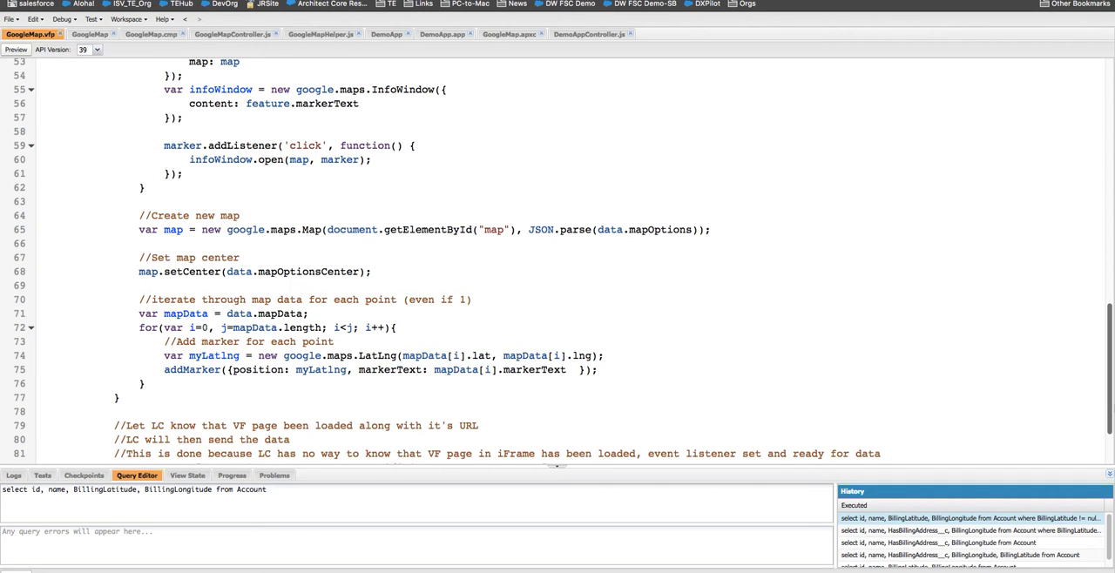
pyautogui.scroll(3)
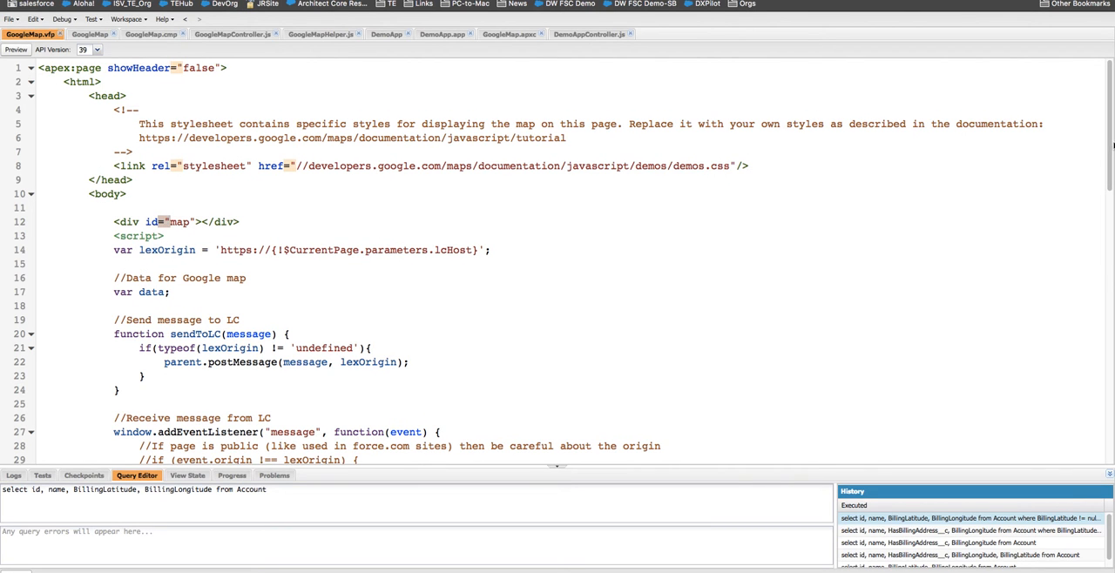
pyautogui.scroll(-3)
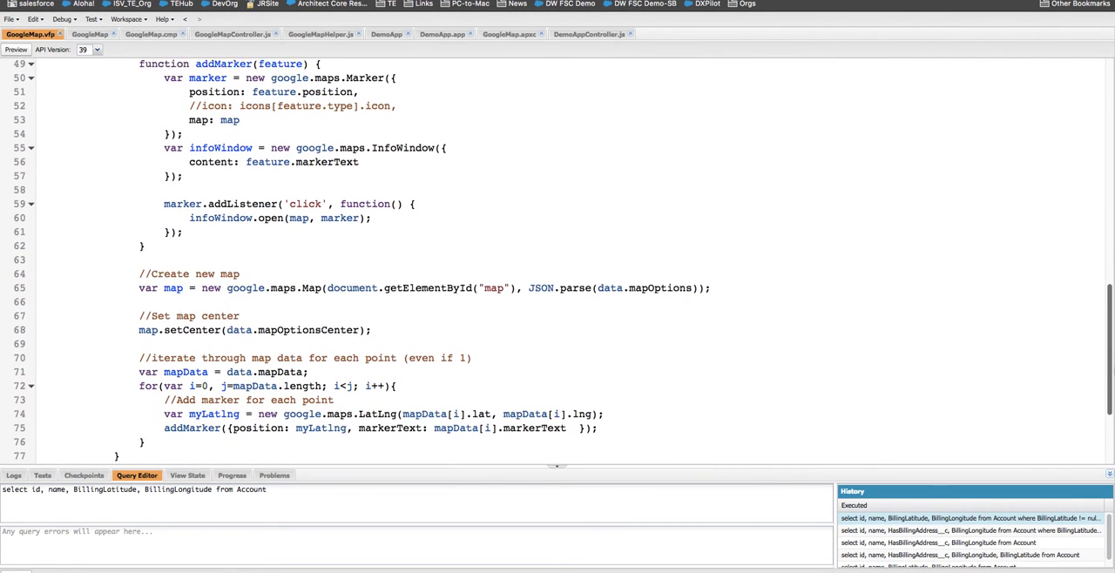
pyautogui.scroll(-3)
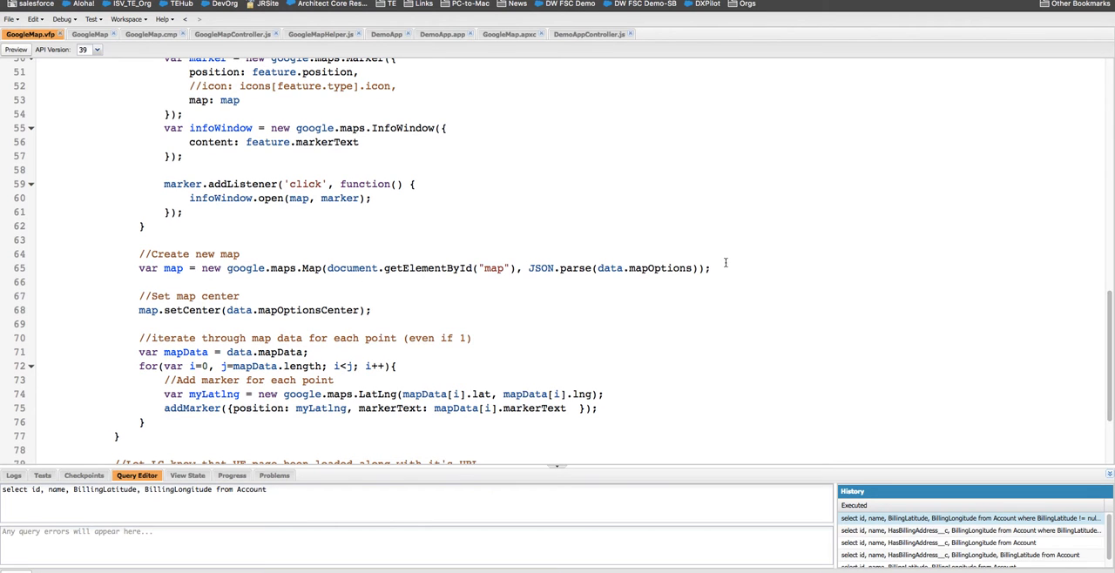
pyautogui.doubleClick(610, 267)
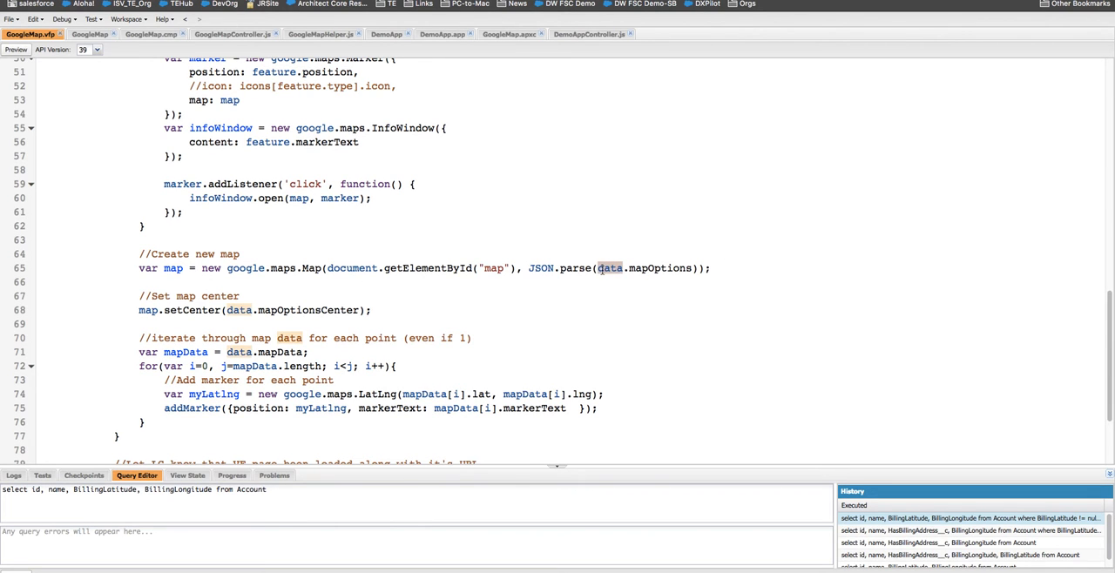
pyautogui.scroll(3)
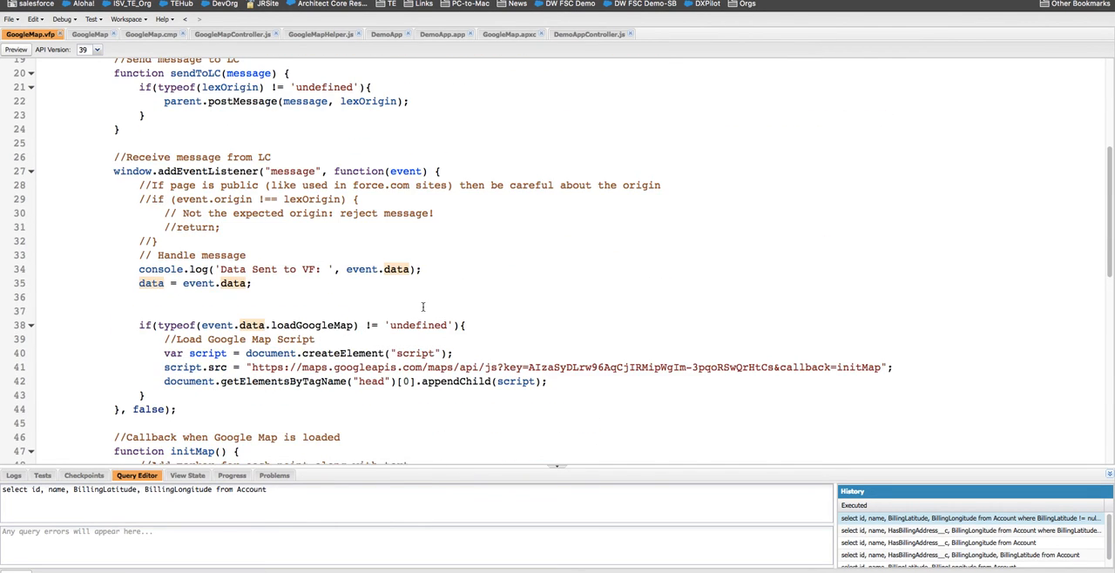
pyautogui.doubleClick(151, 283)
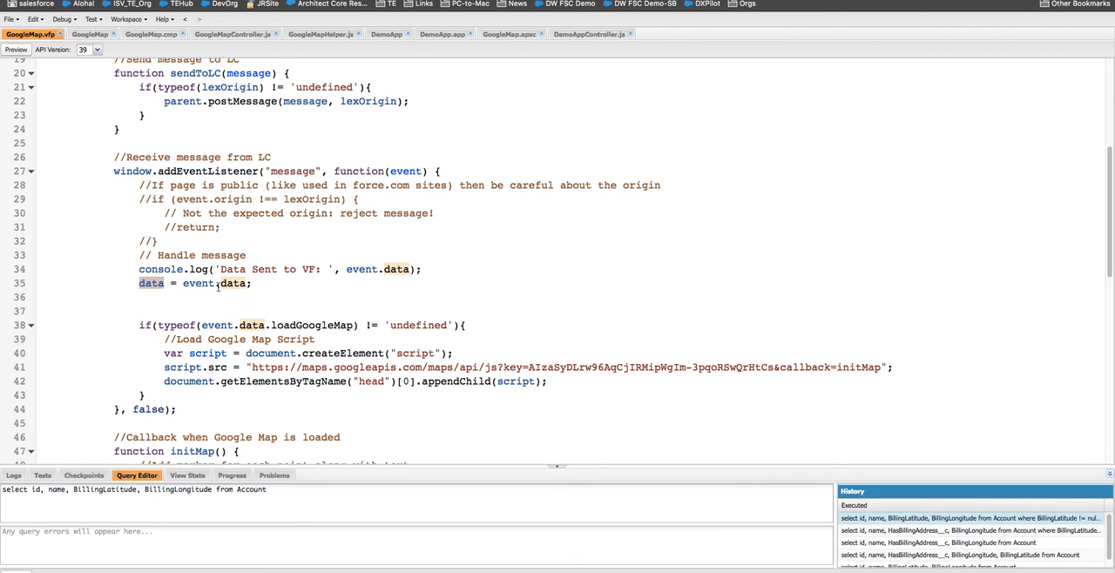
# Highlight every use of lexOrigin, then bring up the DemoApp map preview.
pyautogui.scroll(-3)
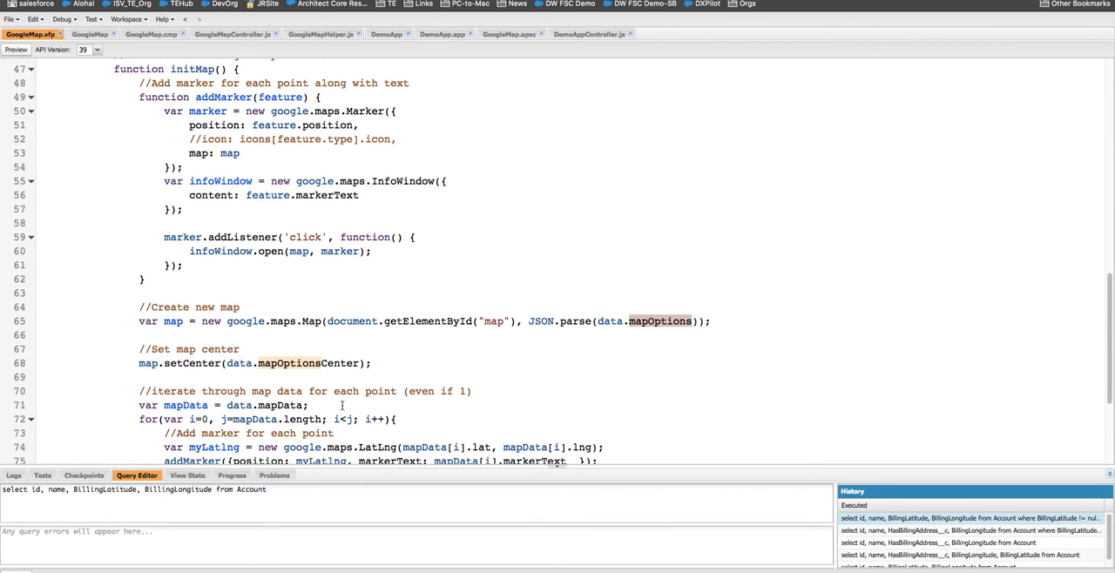
pyautogui.scroll(-3)
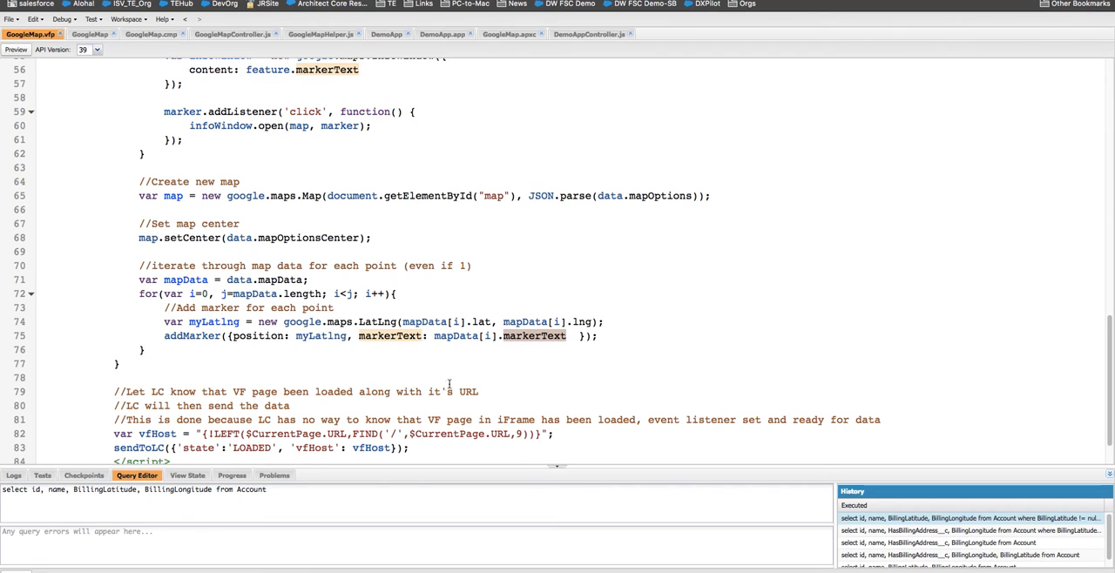
pyautogui.scroll(-3)
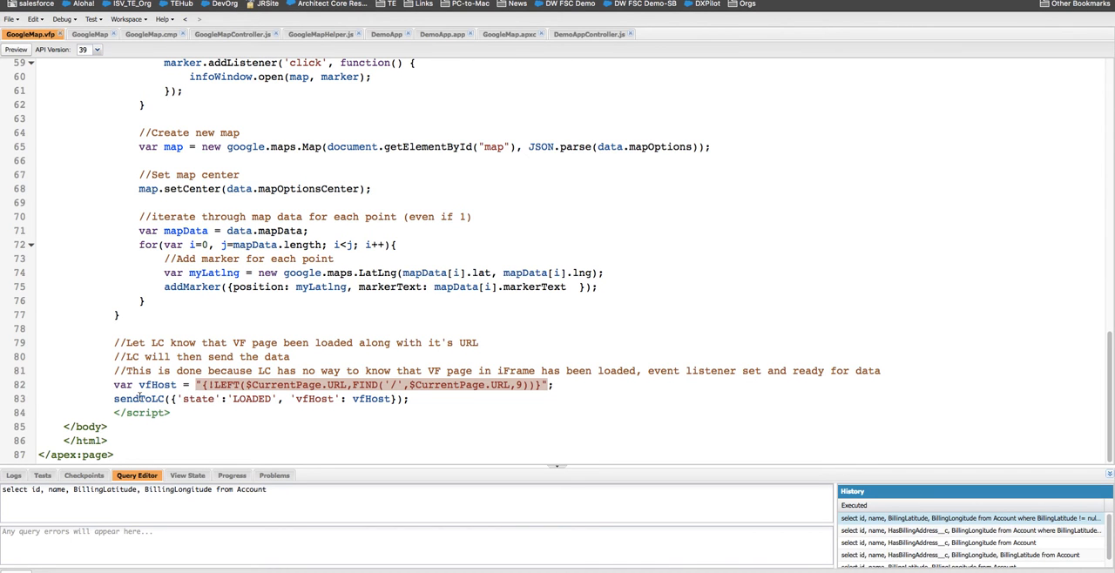
pyautogui.scroll(3)
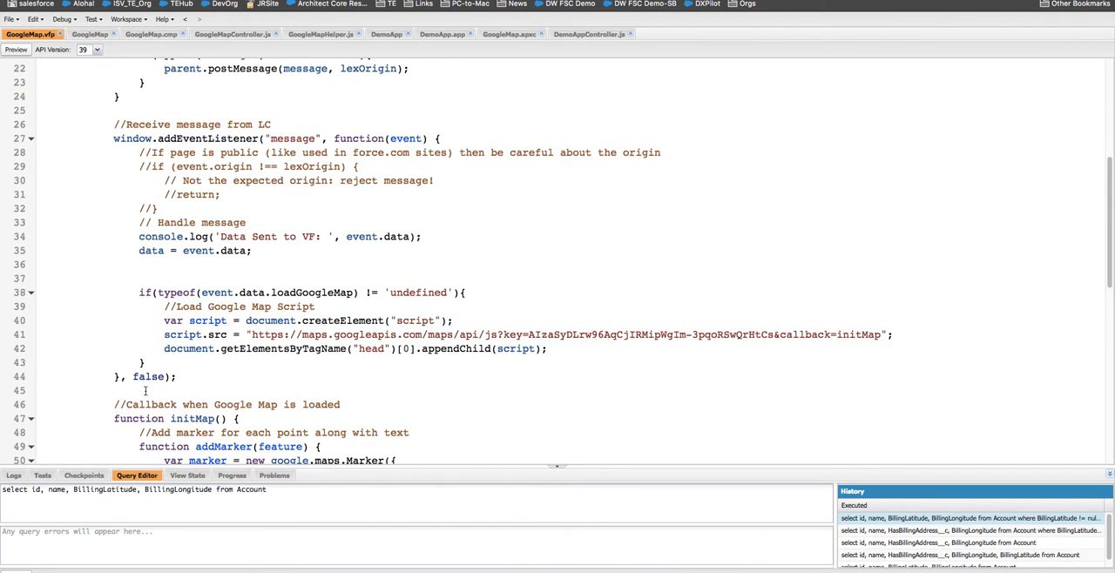
pyautogui.scroll(3)
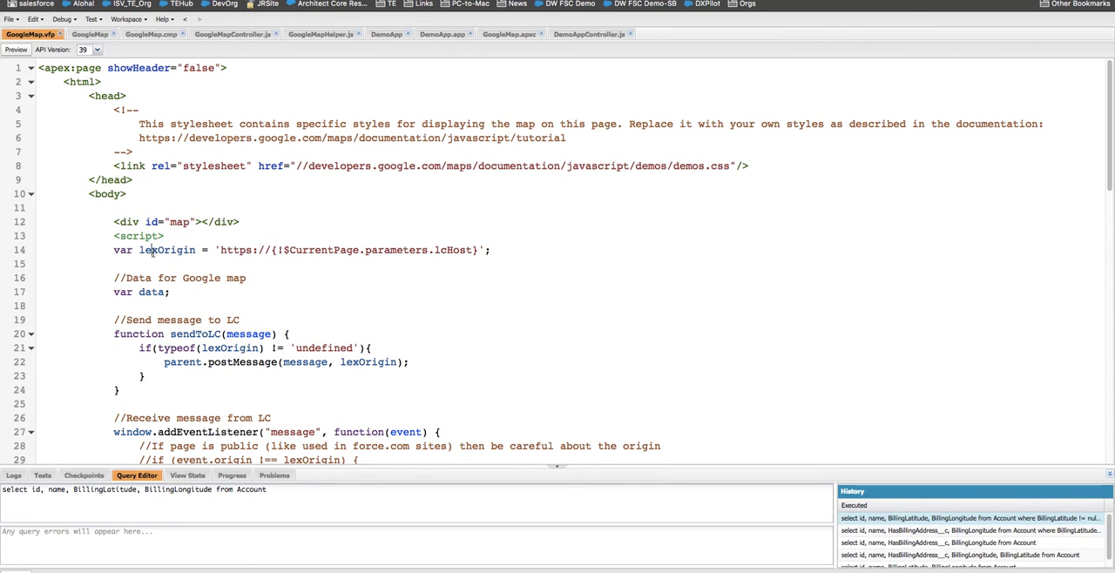
pyautogui.doubleClick(168, 250)
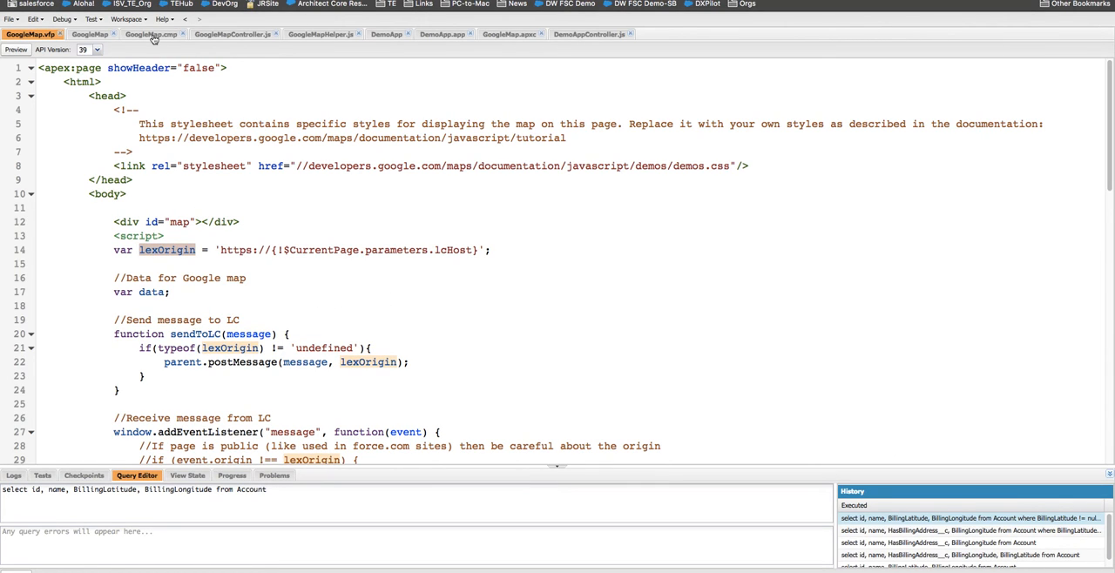
pyautogui.moveTo(82, 138)
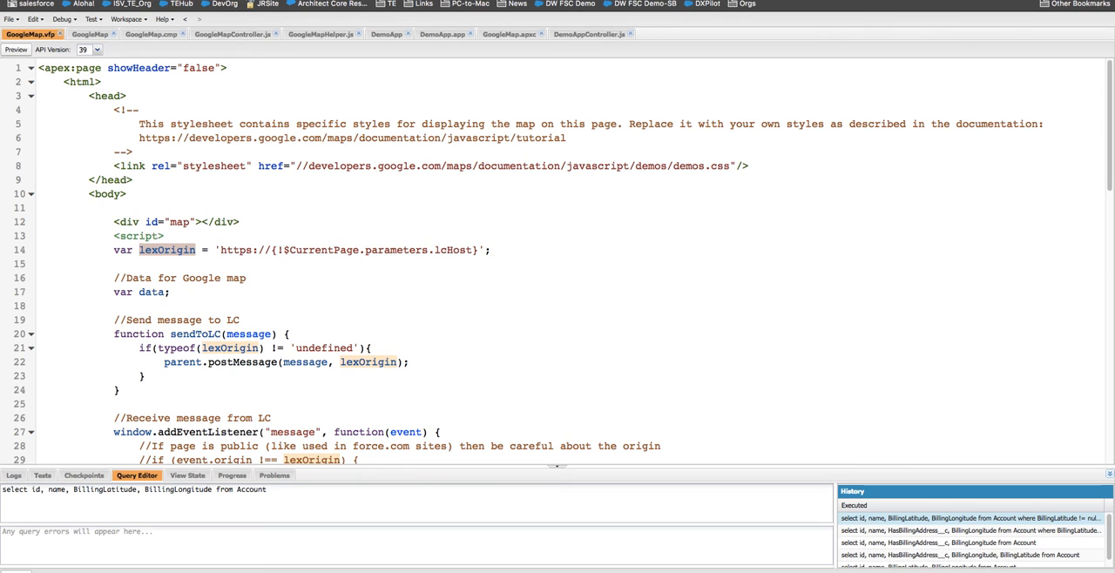
pyautogui.click(15, 49)
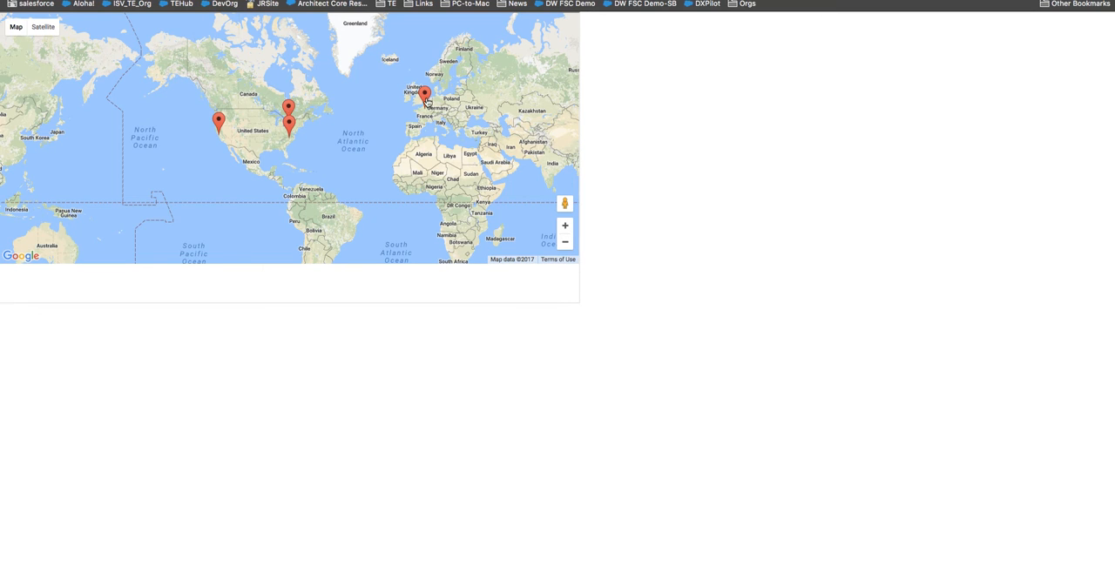
# Identify the Europe, northeastern US and west coast marker accounts, then return to GoogleMap.cmp.
pyautogui.click(424, 96)
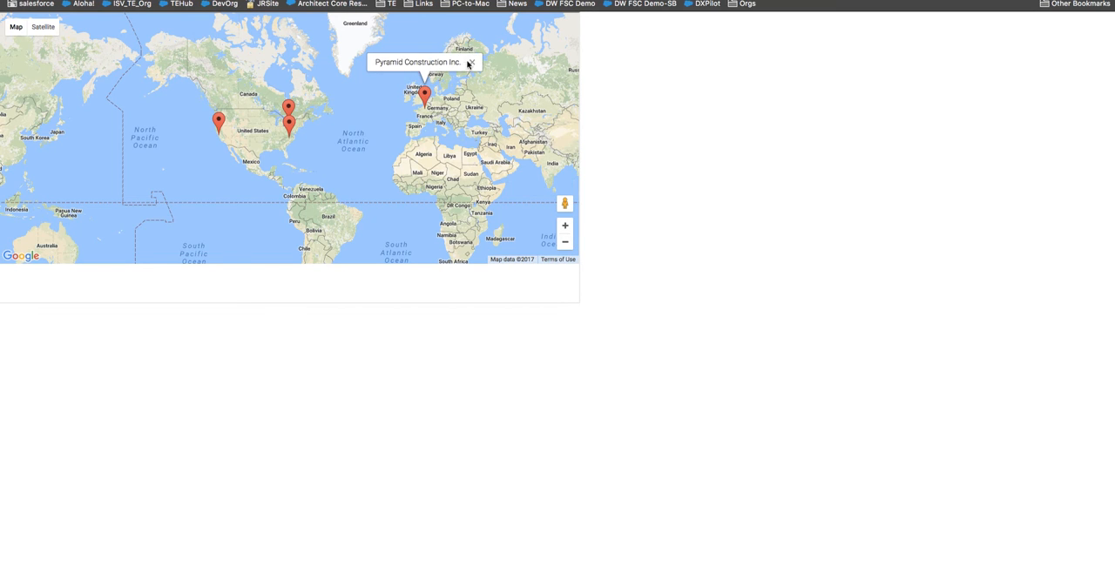
pyautogui.click(289, 106)
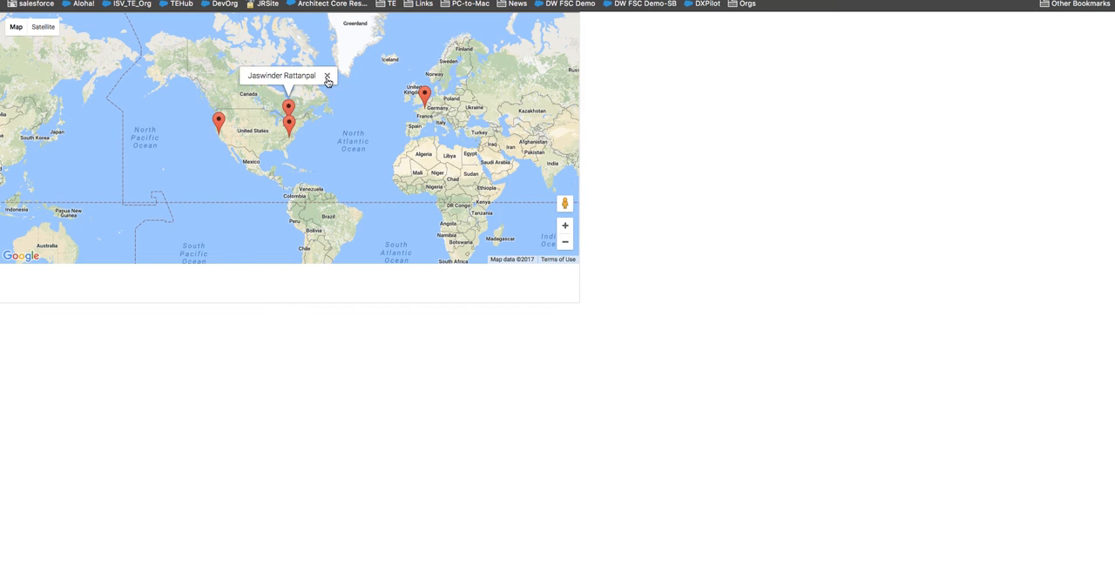
pyautogui.click(289, 119)
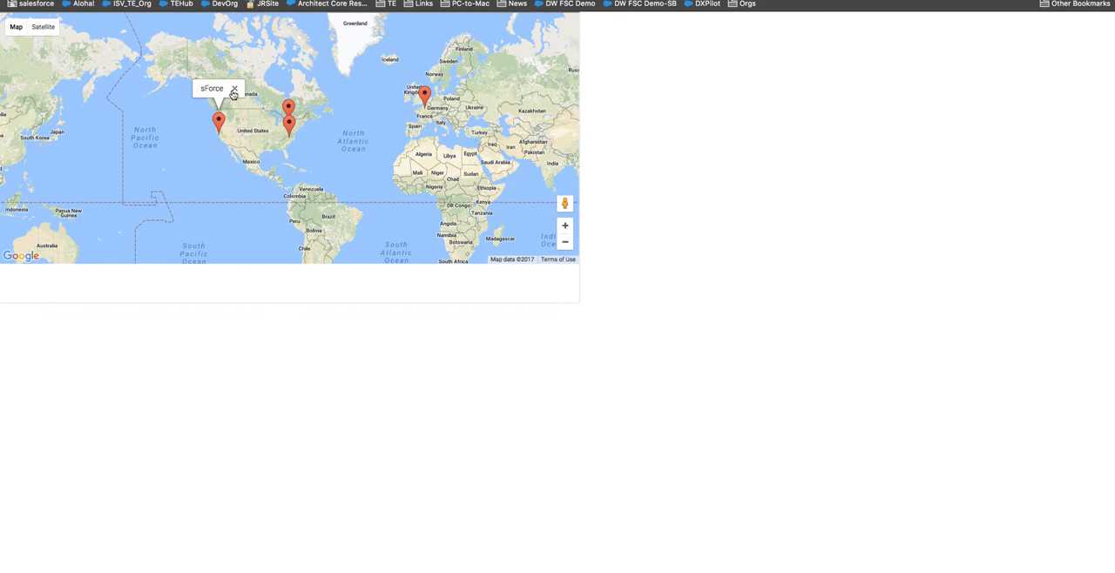
pyautogui.click(233, 90)
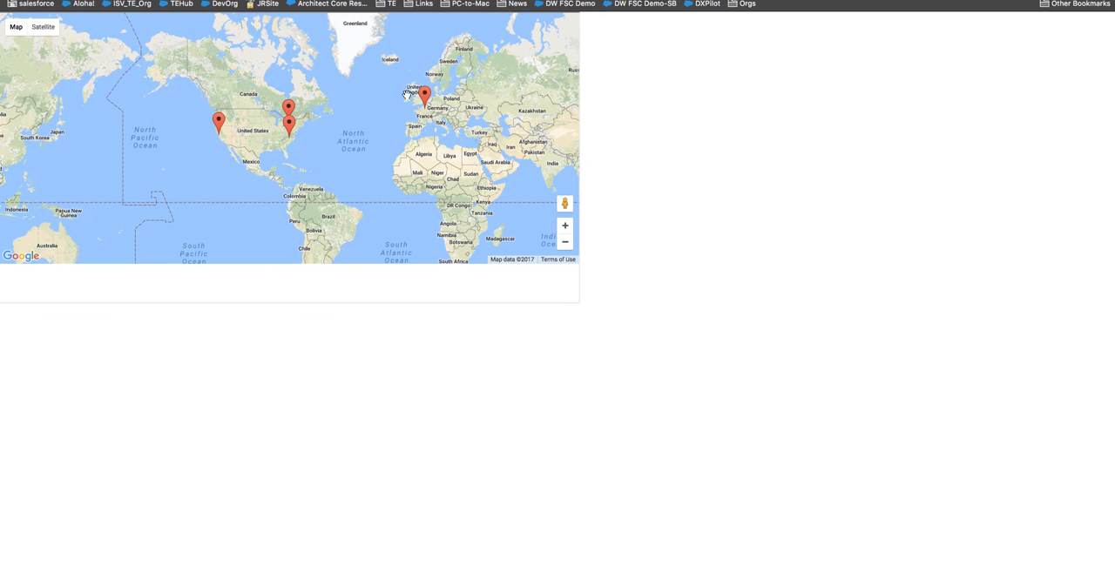
pyautogui.moveTo(444, 83)
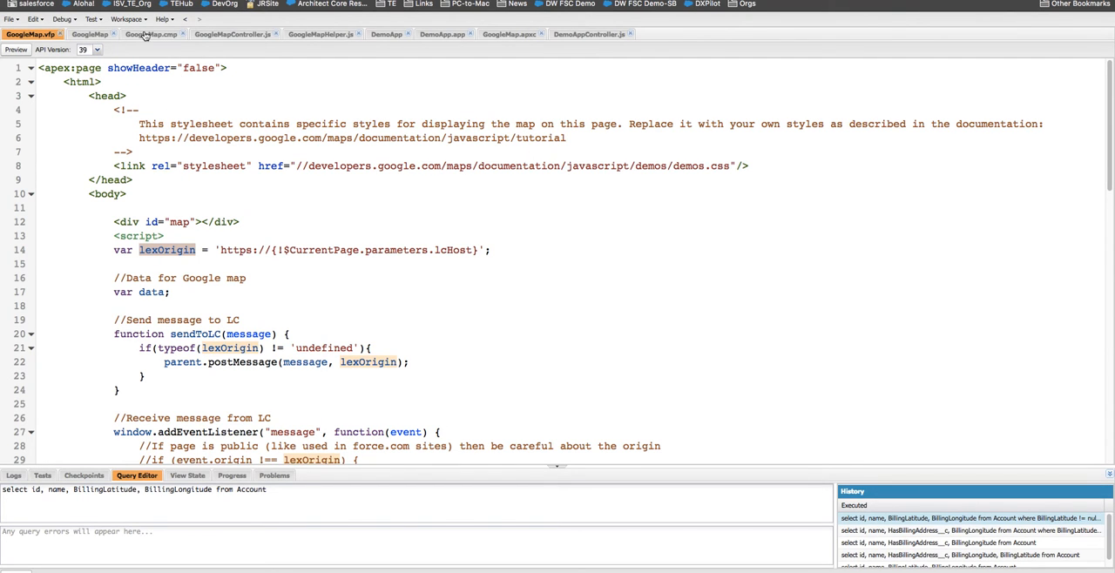
pyautogui.click(153, 34)
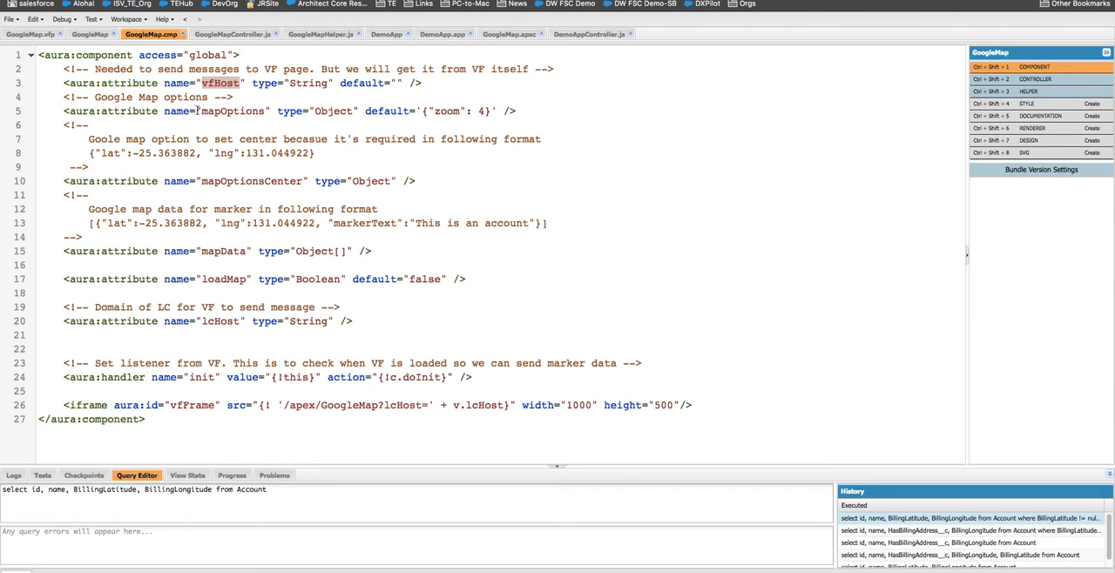
# Highlight the vfHost and lcHost attributes in the GoogleMap.cmp markup.
pyautogui.doubleClick(233, 111)
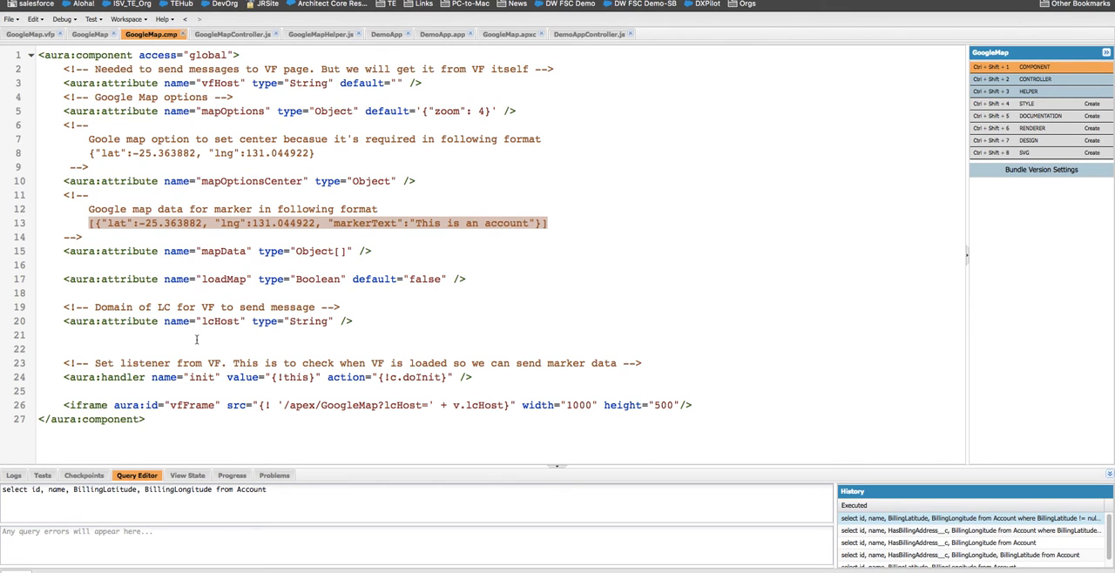
pyautogui.click(196, 321)
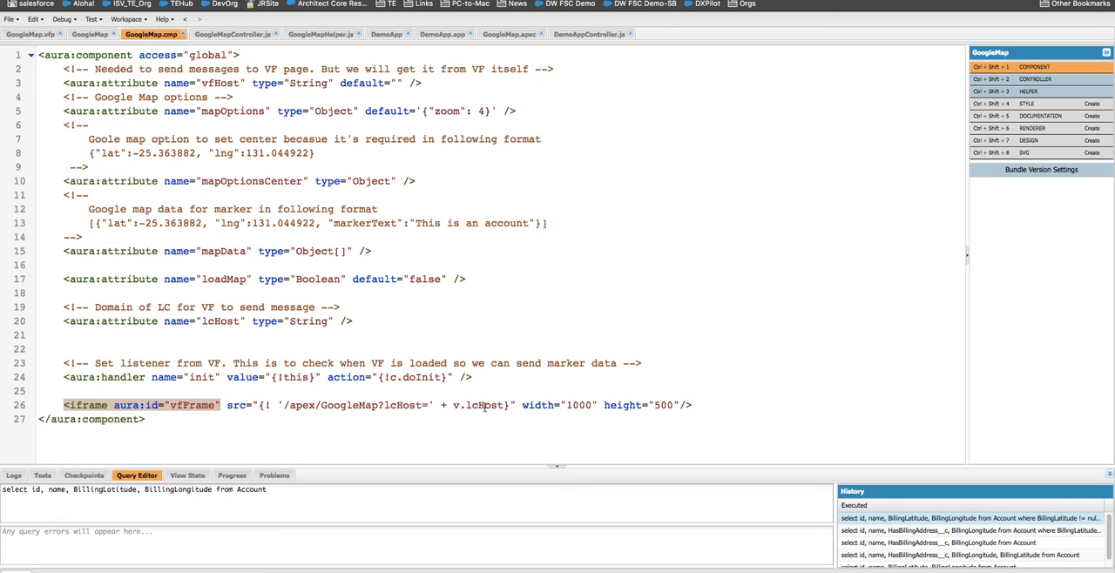
pyautogui.doubleClick(220, 321)
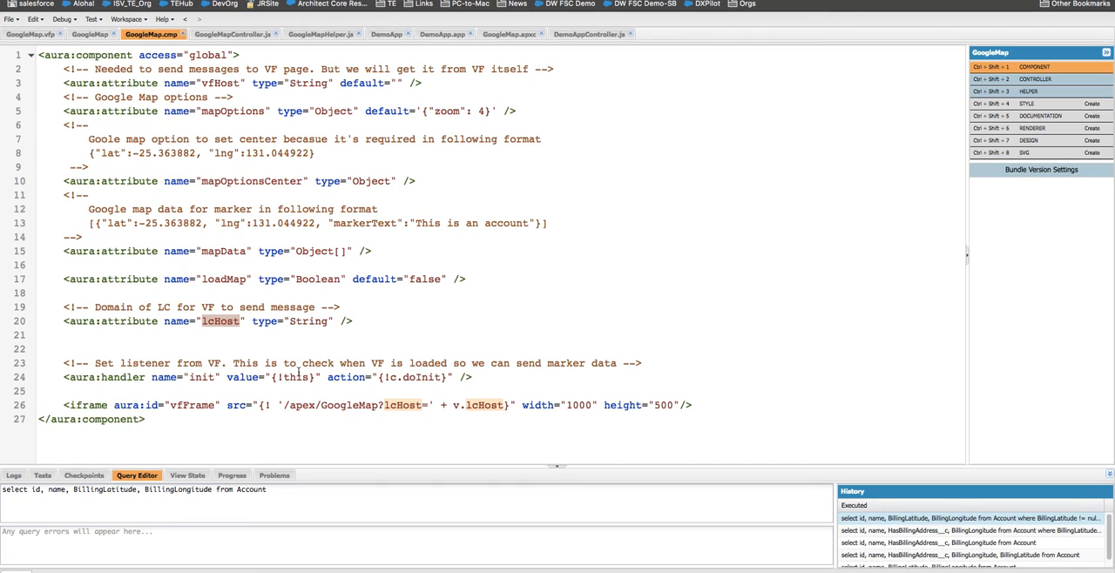
pyautogui.moveTo(1036, 79)
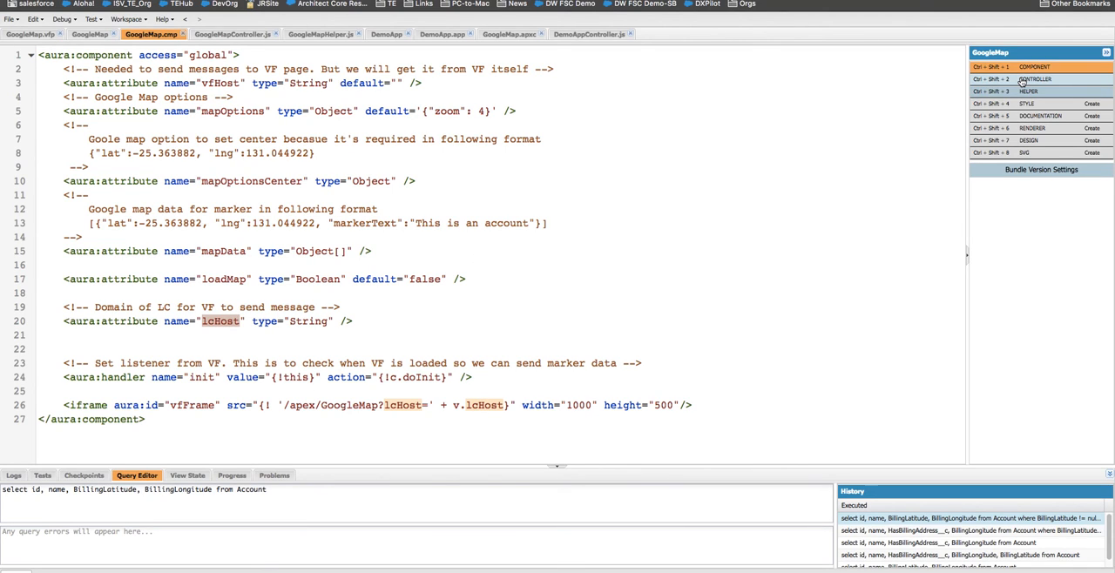
pyautogui.moveTo(1045, 83)
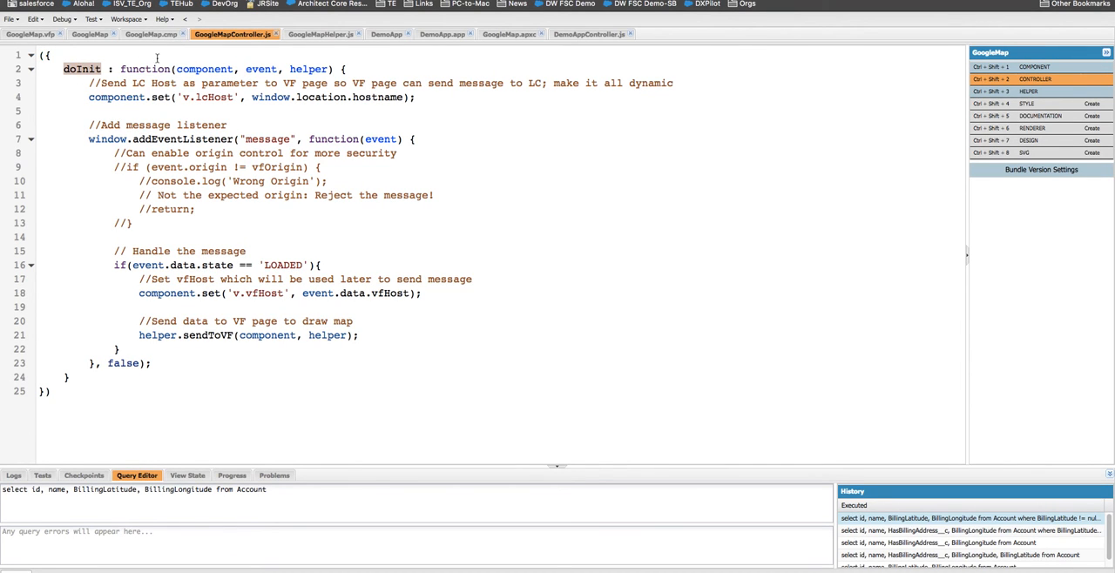
# Return from GoogleMap.cmp to the GoogleMapController.js code.
pyautogui.click(148, 34)
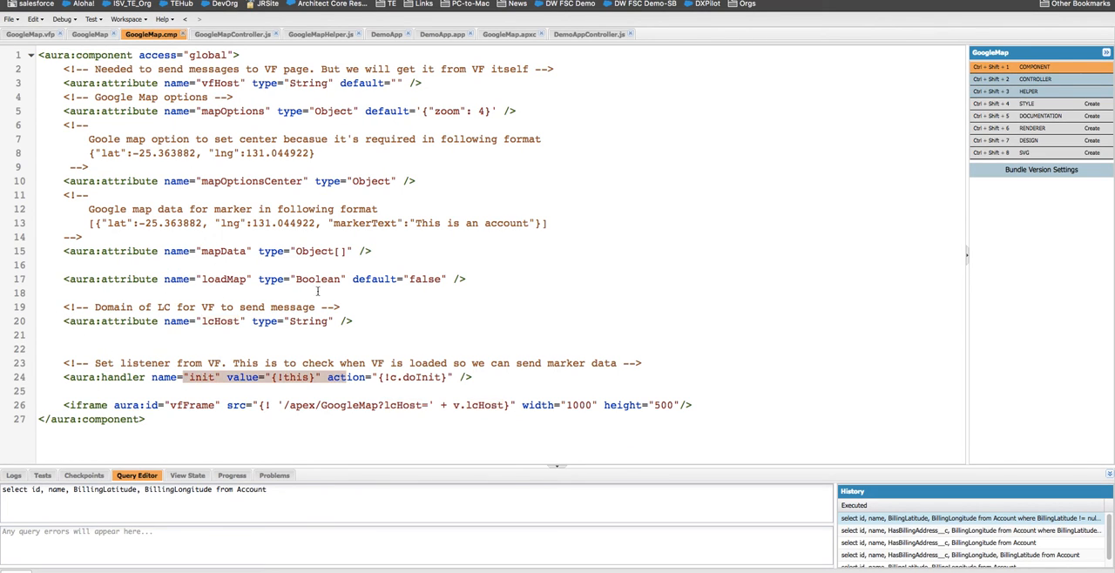
pyautogui.click(233, 34)
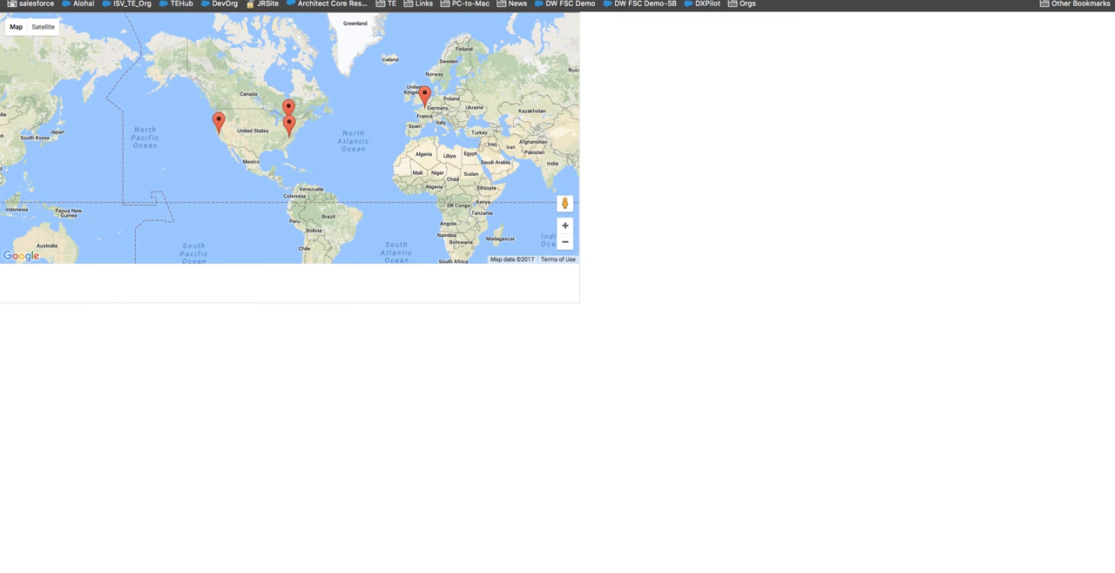
pyautogui.click(231, 33)
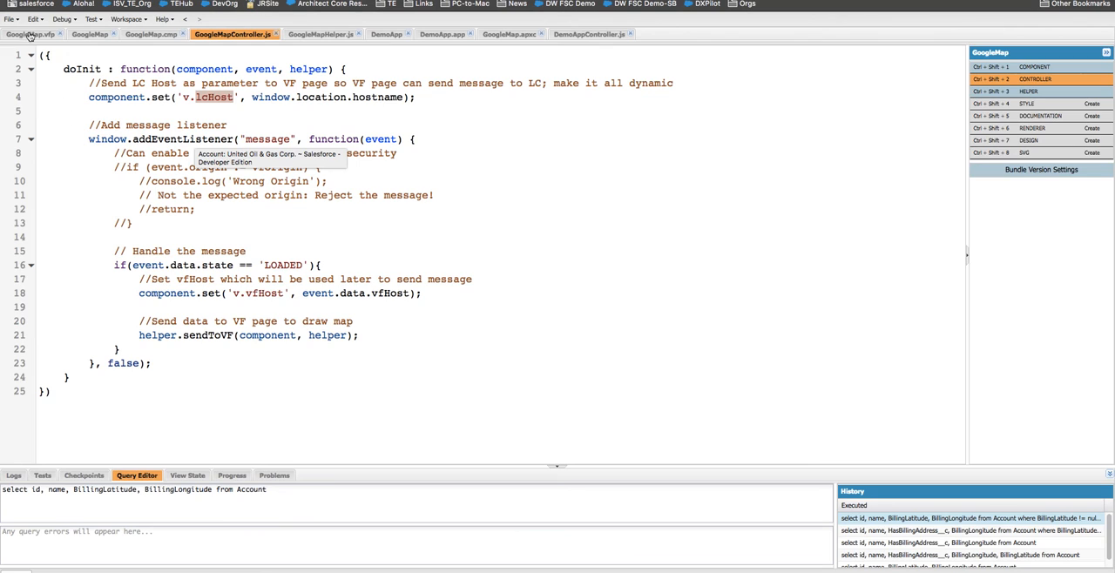
pyautogui.moveTo(244, 245)
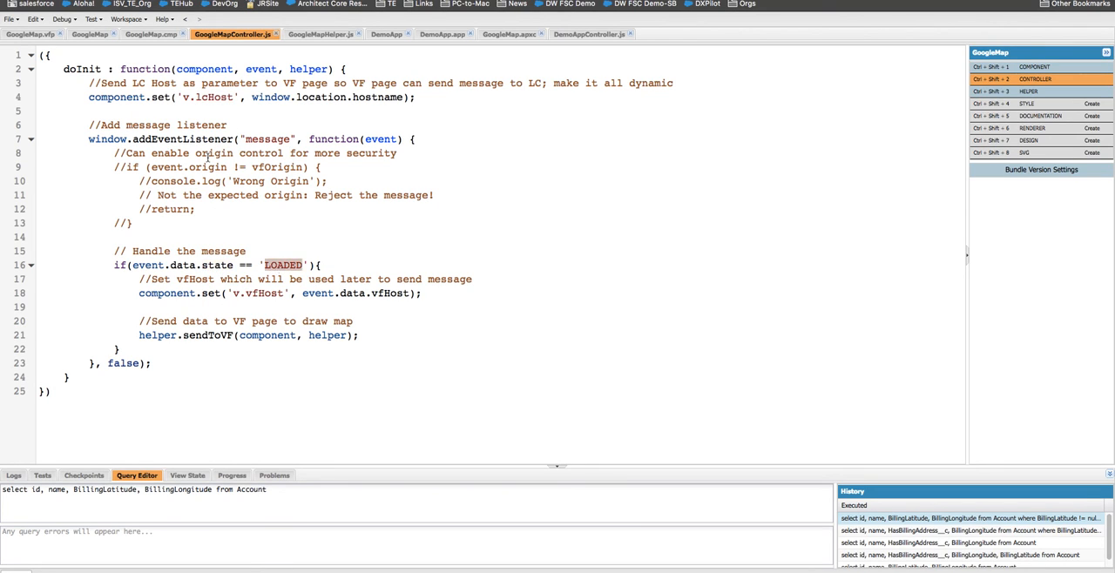
# Review GoogleMap.vfp to the bottom and GoogleMap.cmp, ending on GoogleMapHelper.js.
pyautogui.click(33, 34)
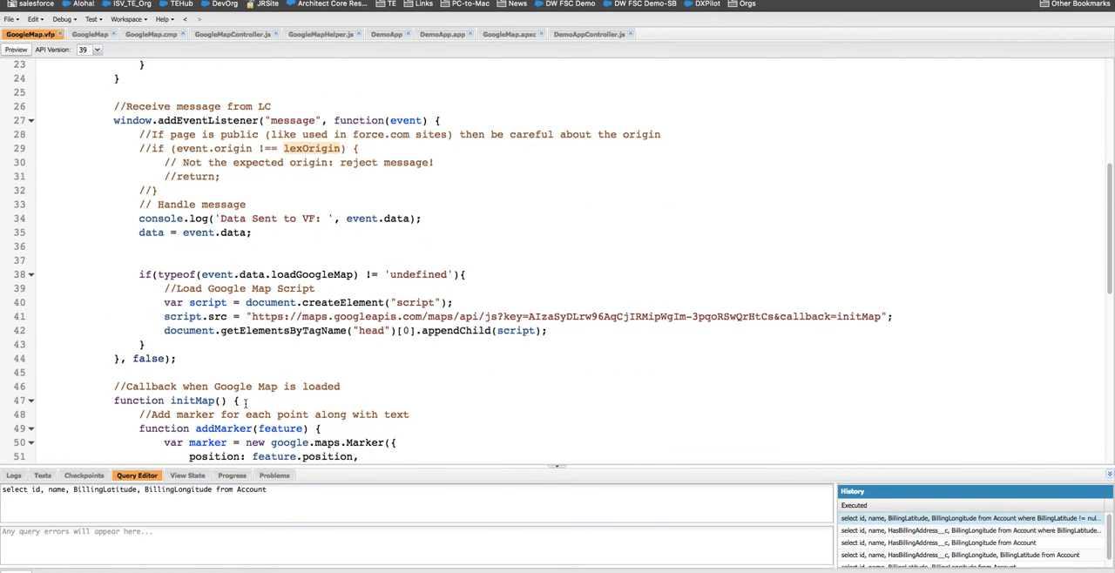
pyautogui.scroll(-3)
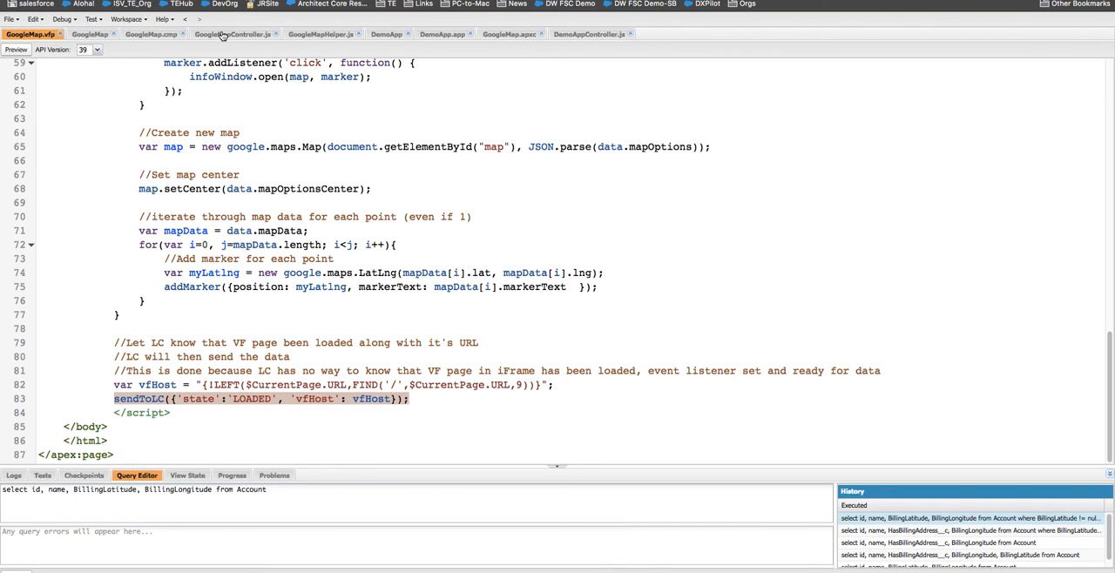
pyautogui.moveTo(145, 39)
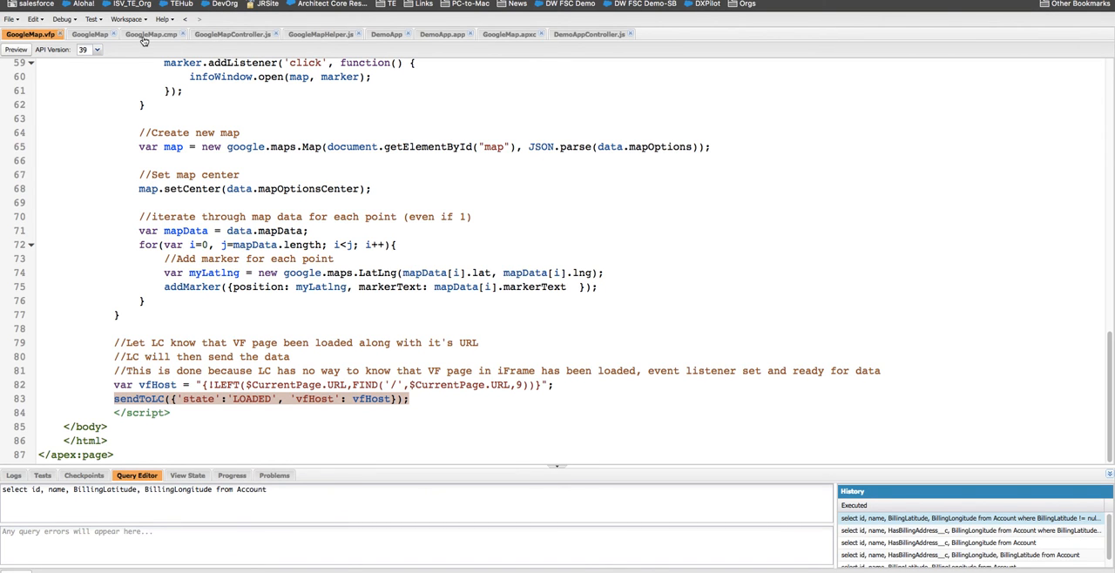
pyautogui.click(153, 34)
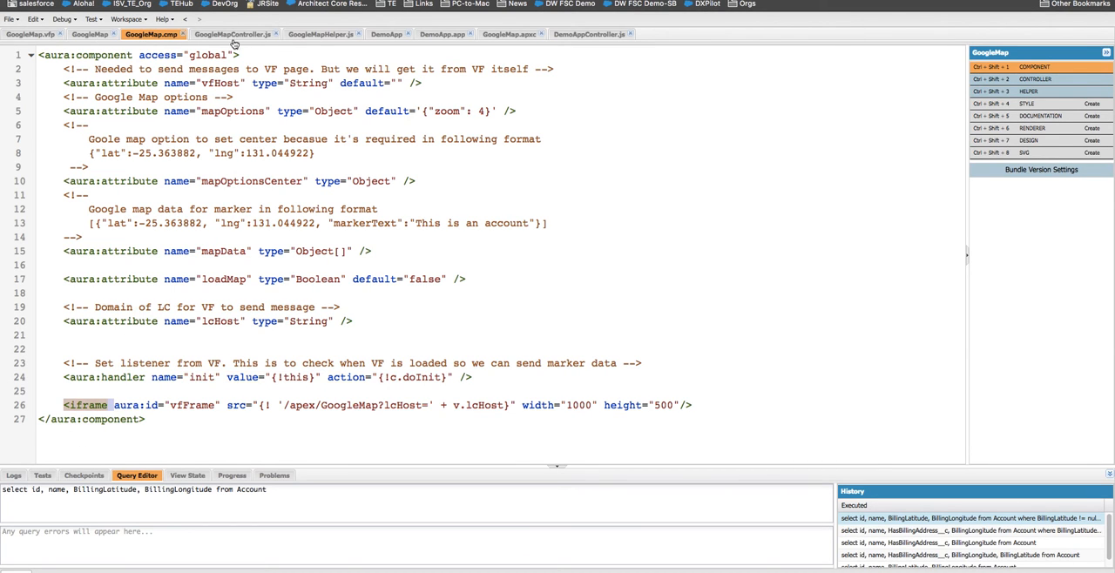
pyautogui.click(232, 34)
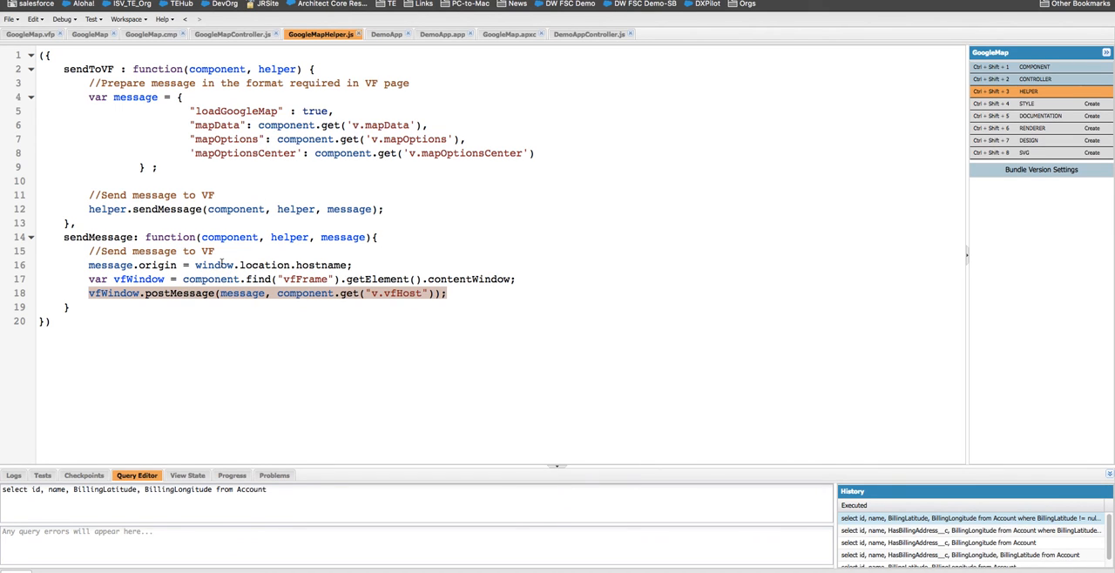
# Go from the DemoApp.app markup to DemoAppController.js.
pyautogui.click(442, 34)
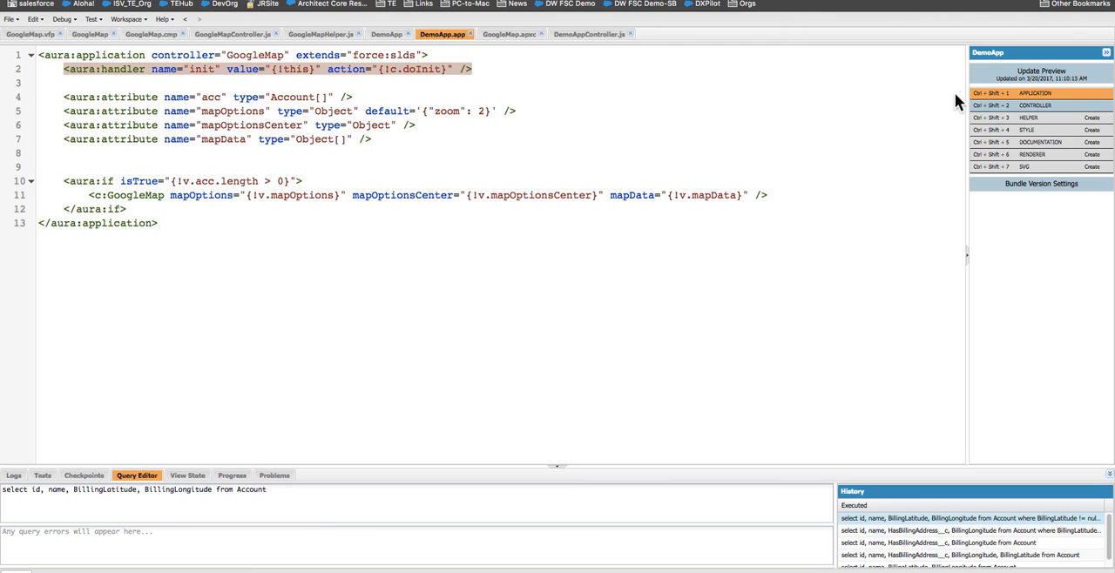
pyautogui.click(591, 34)
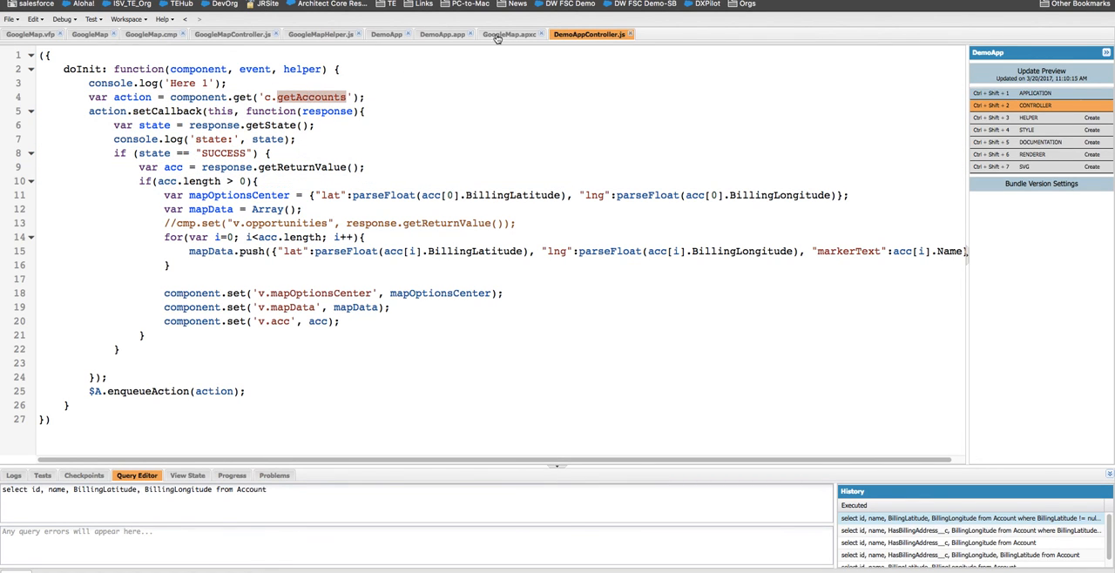
# Highlight BillingLongitude in GoogleMap.apxc, then the centre and marker code in DemoAppController.js.
pyautogui.click(509, 34)
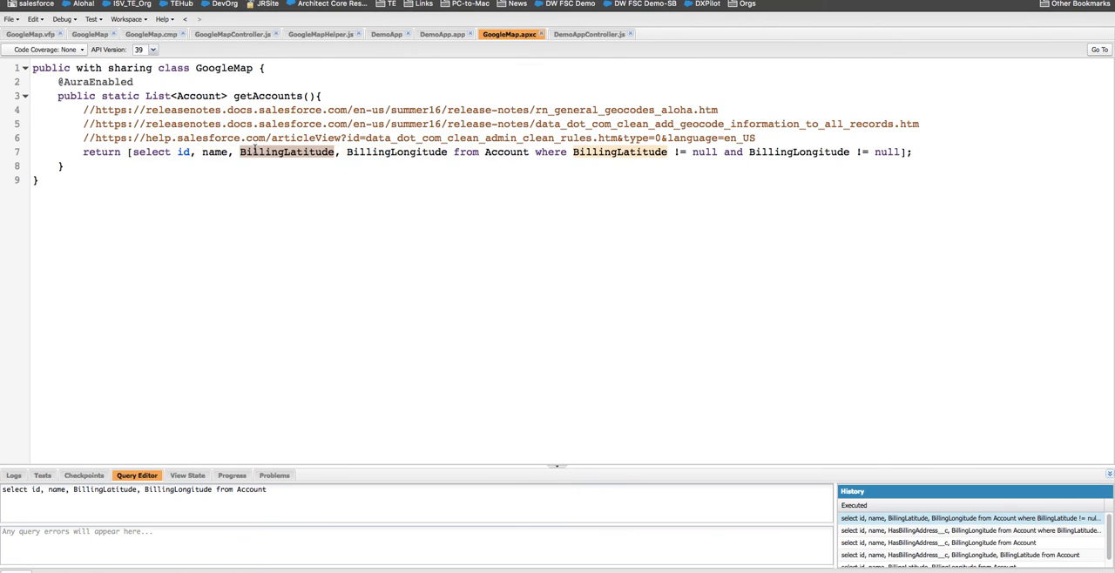
pyautogui.doubleClick(395, 152)
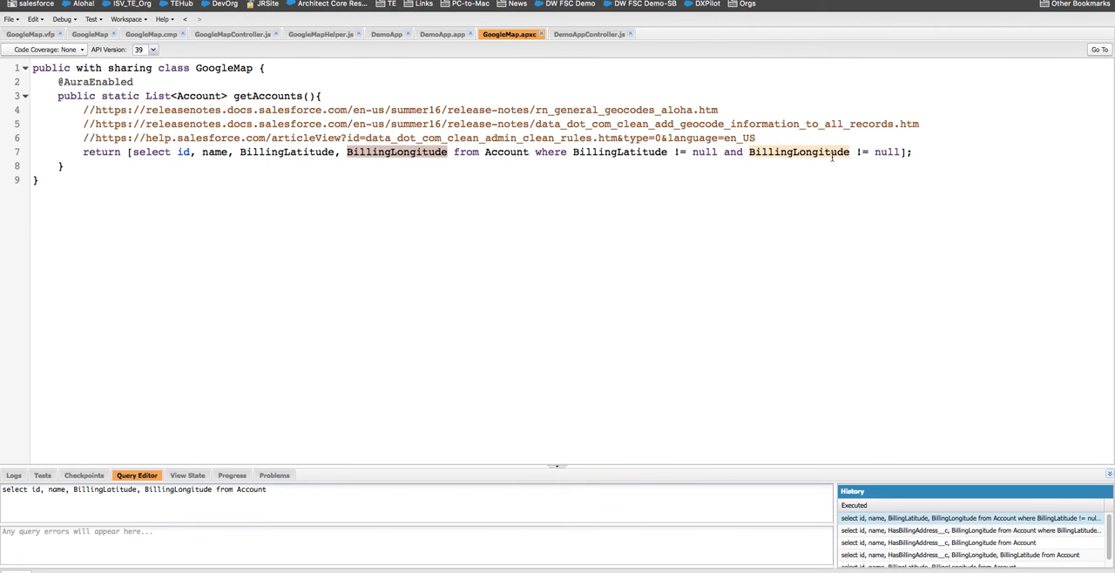
pyautogui.click(589, 34)
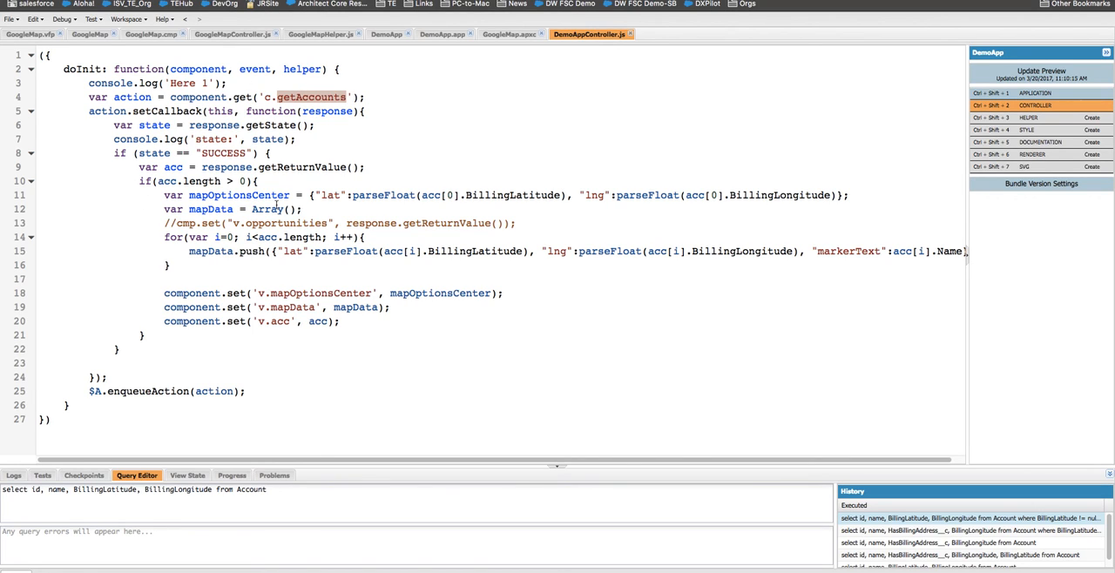
pyautogui.doubleClick(210, 209)
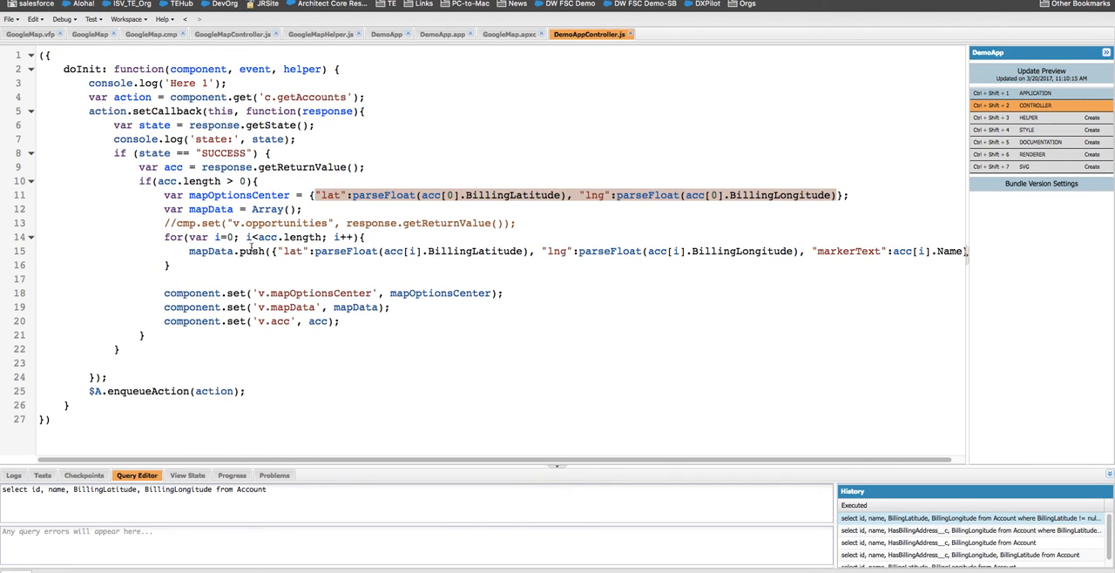
pyautogui.doubleClick(209, 251)
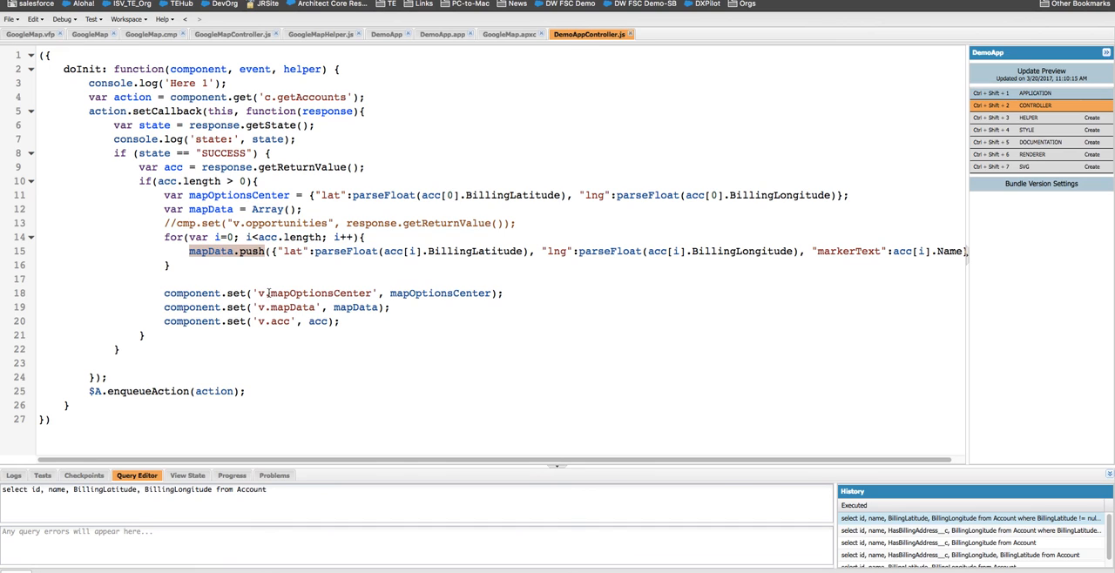
pyautogui.click(440, 33)
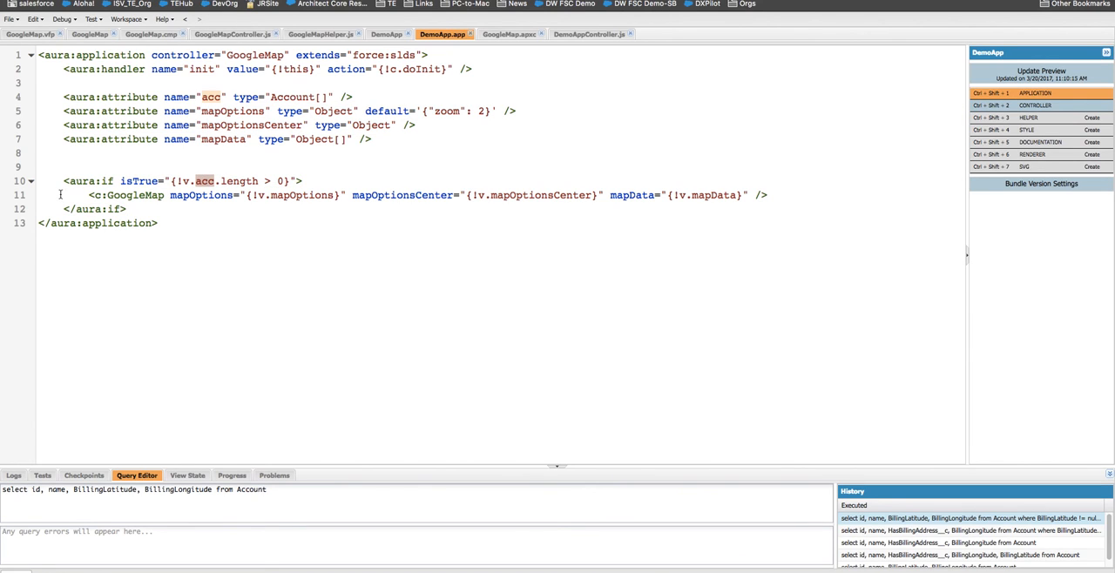
pyautogui.doubleClick(129, 194)
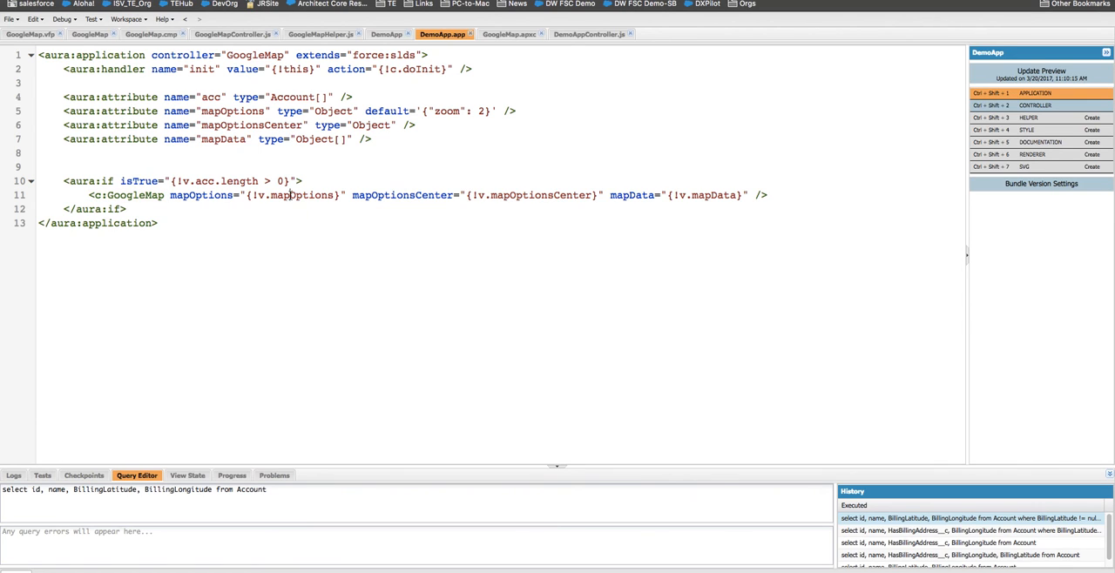
pyautogui.doubleClick(401, 194)
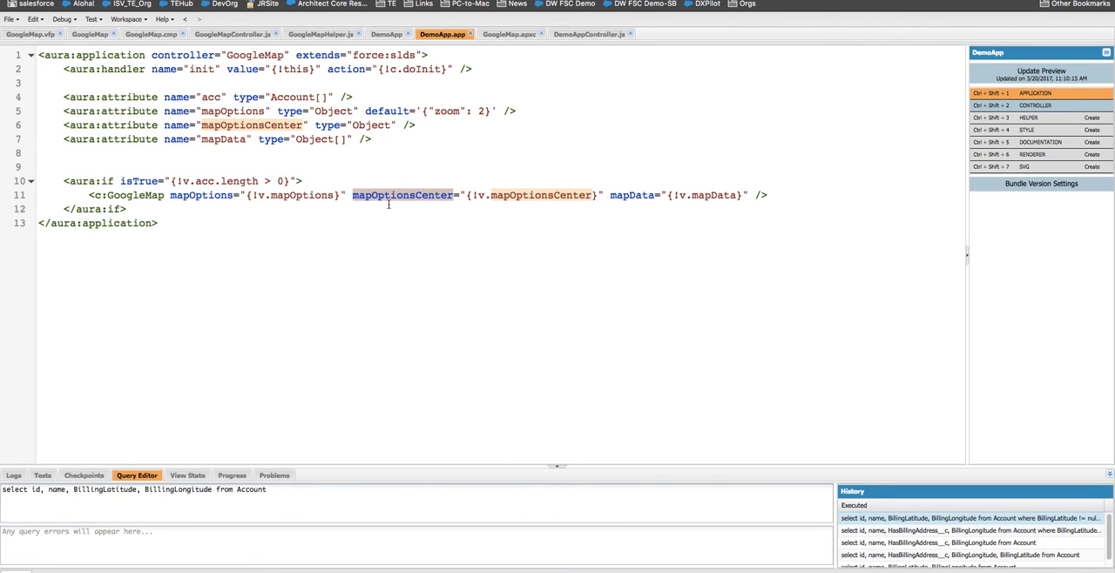
pyautogui.moveTo(649, 103)
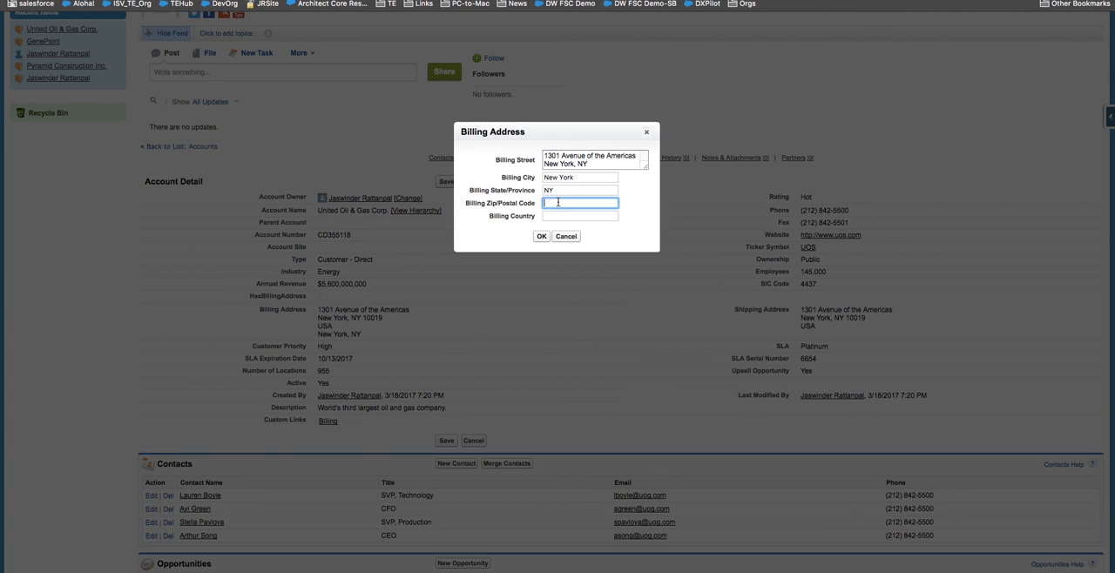
# Enter billing zip 10019, confirm the address, and save United Oil & Gas Corp.
pyautogui.write('10019')
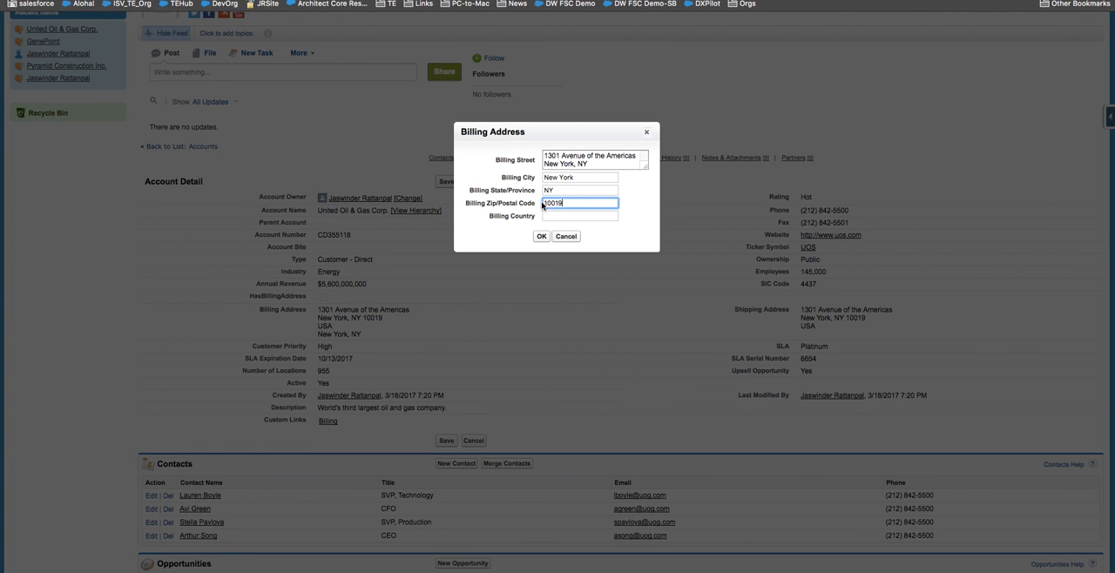
pyautogui.click(541, 237)
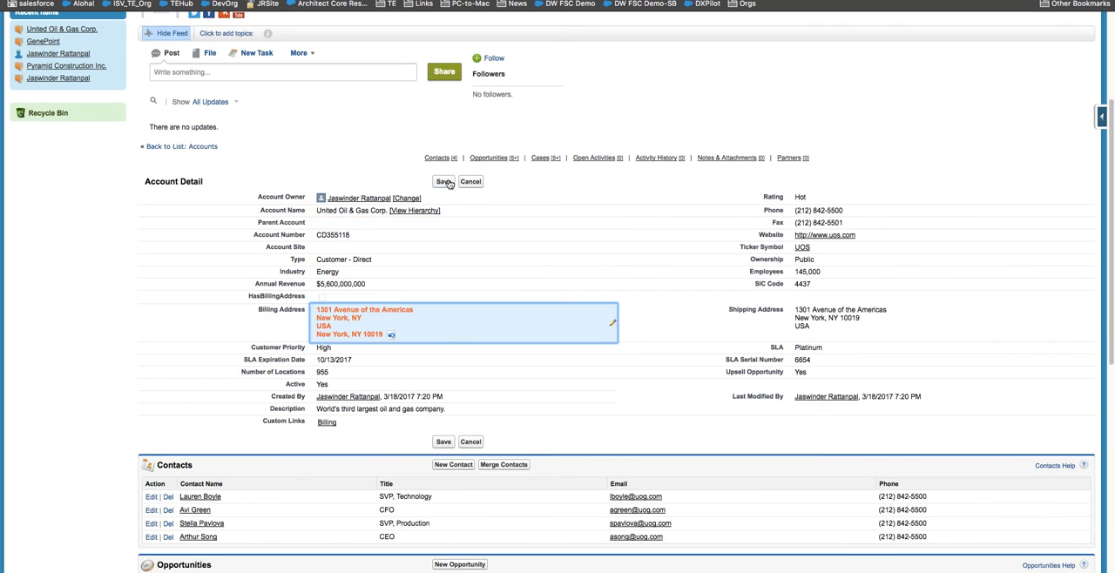
pyautogui.click(444, 182)
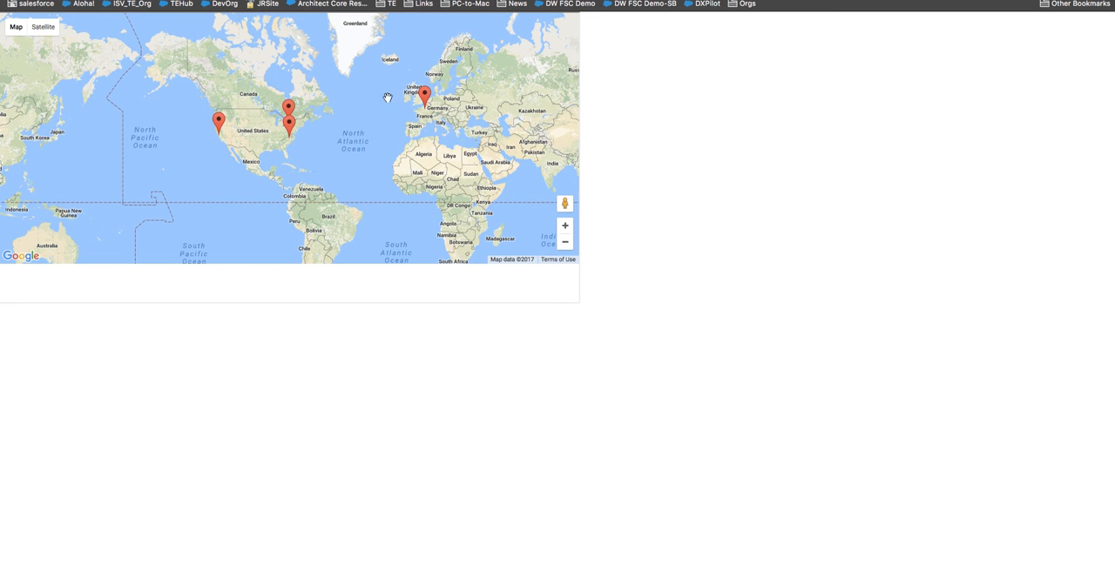
pyautogui.moveTo(118, 170)
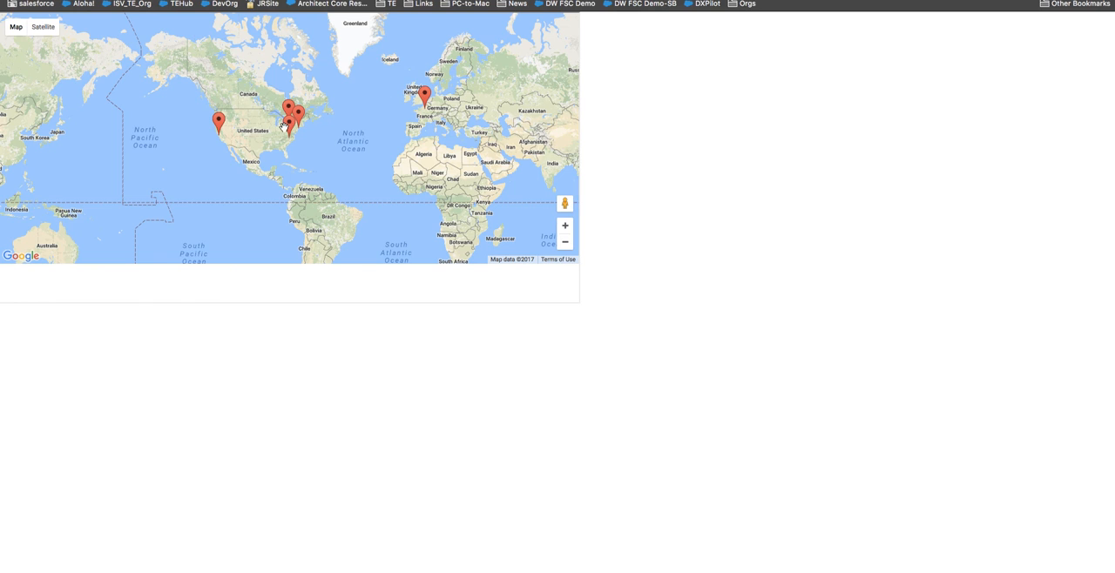
# Show the Burlington Textiles and United Oil & Gas New York marker labels, then close them.
pyautogui.click(288, 113)
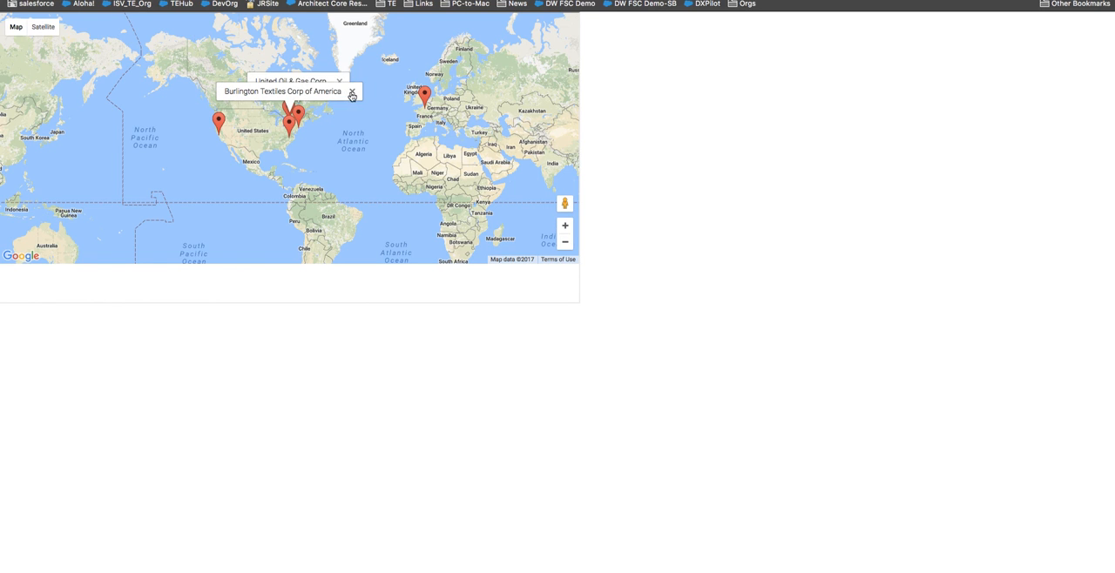
pyautogui.click(351, 92)
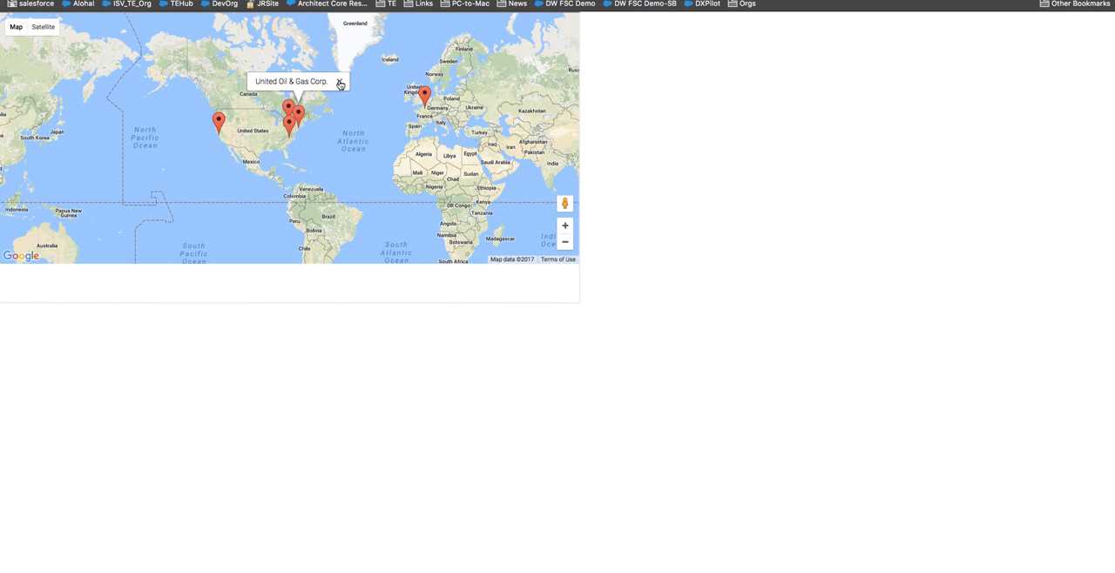
pyautogui.click(341, 81)
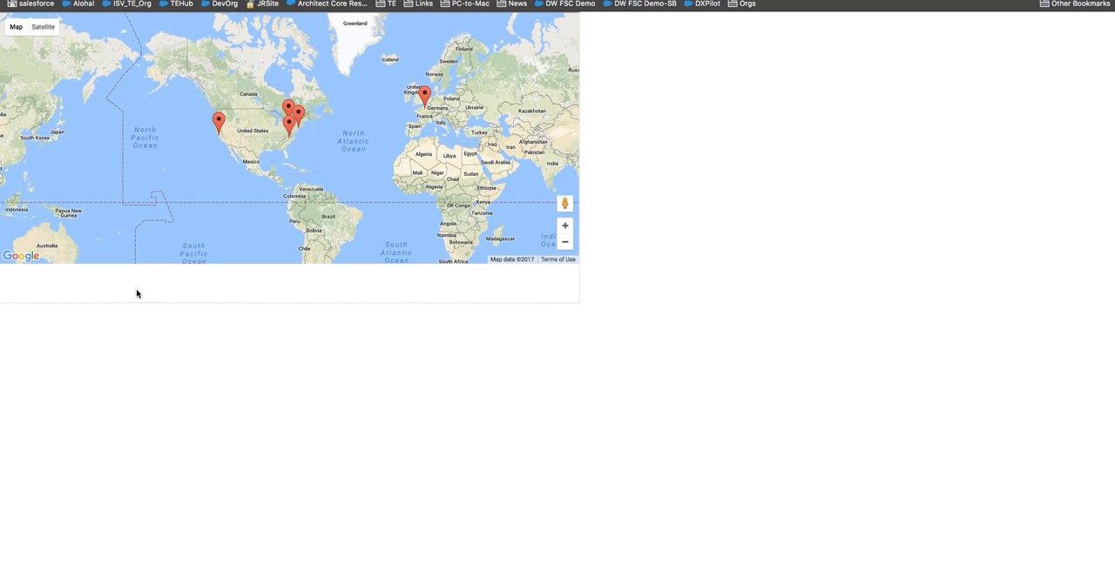
pyautogui.moveTo(600, 85)
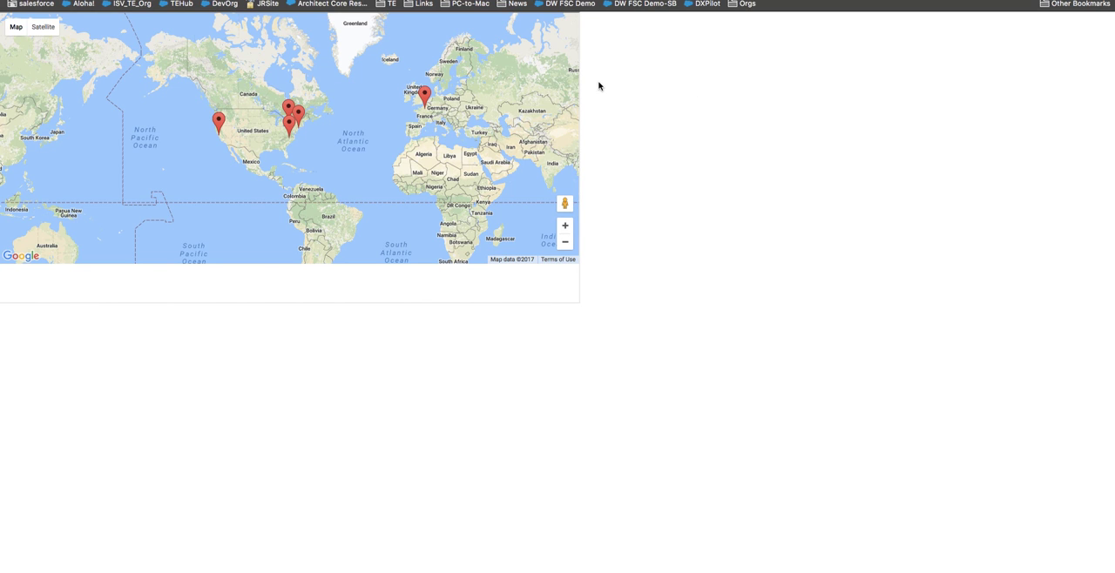
pyautogui.moveTo(783, 99)
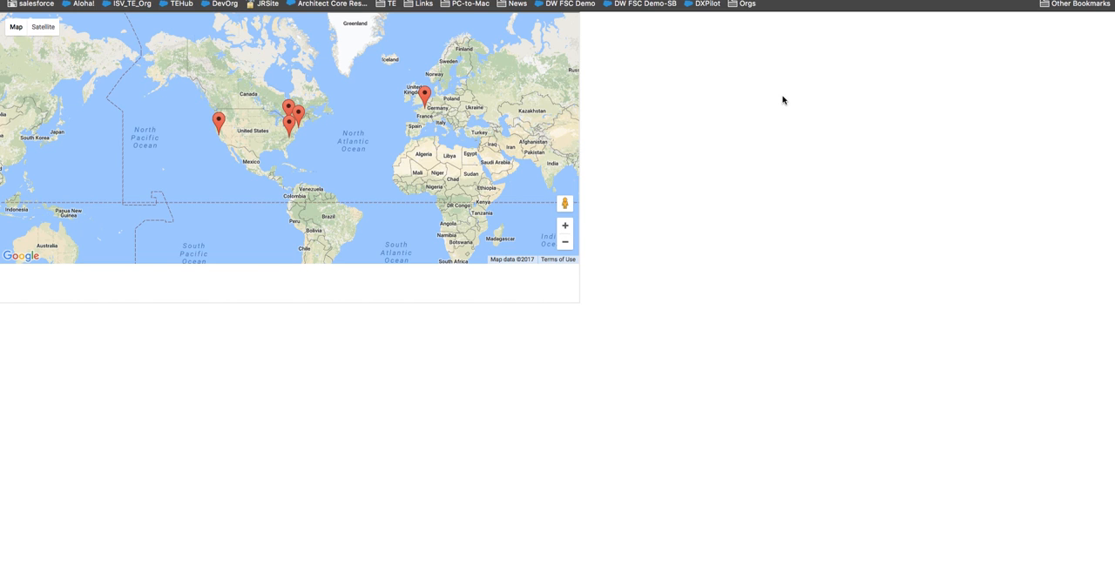
pyautogui.moveTo(783, 100)
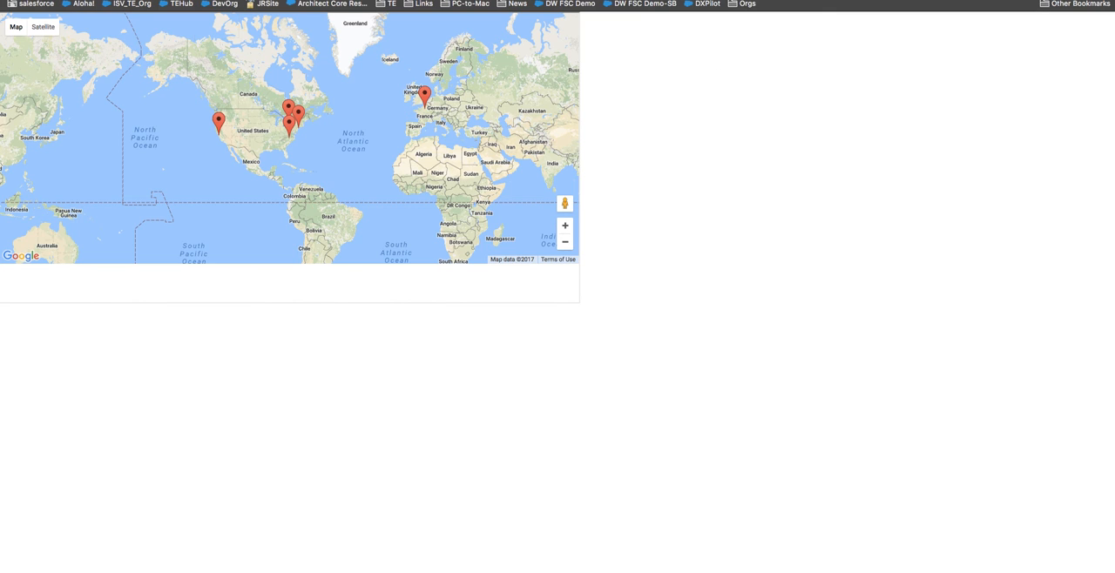